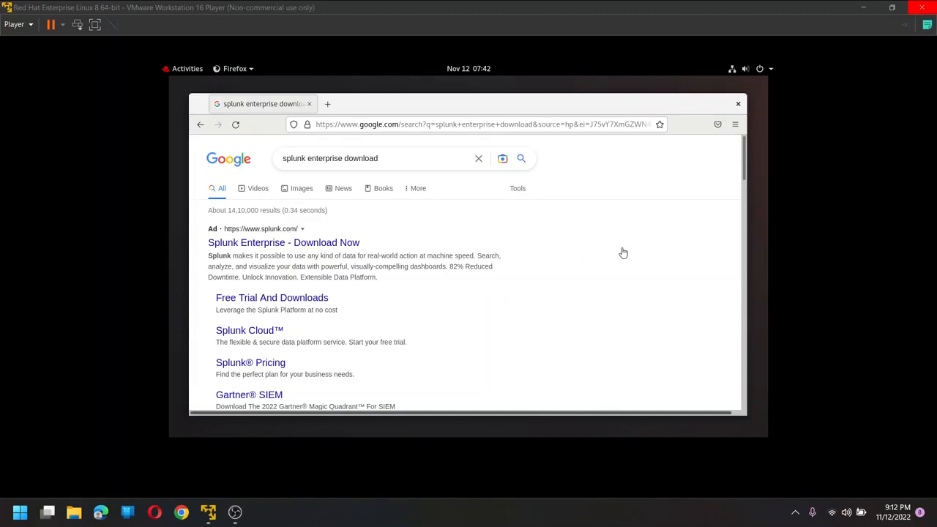
mouse_move(621, 283)
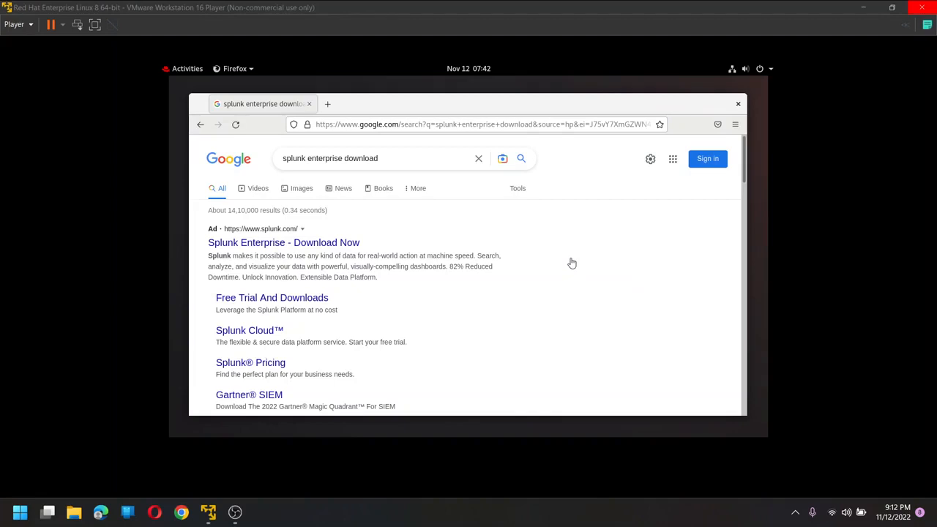
mouse_move(193, 76)
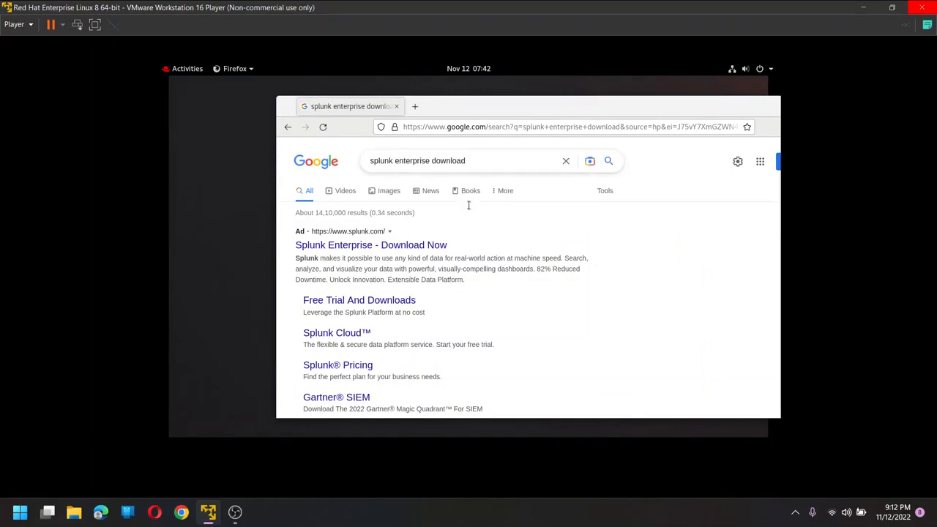
mouse_move(344, 309)
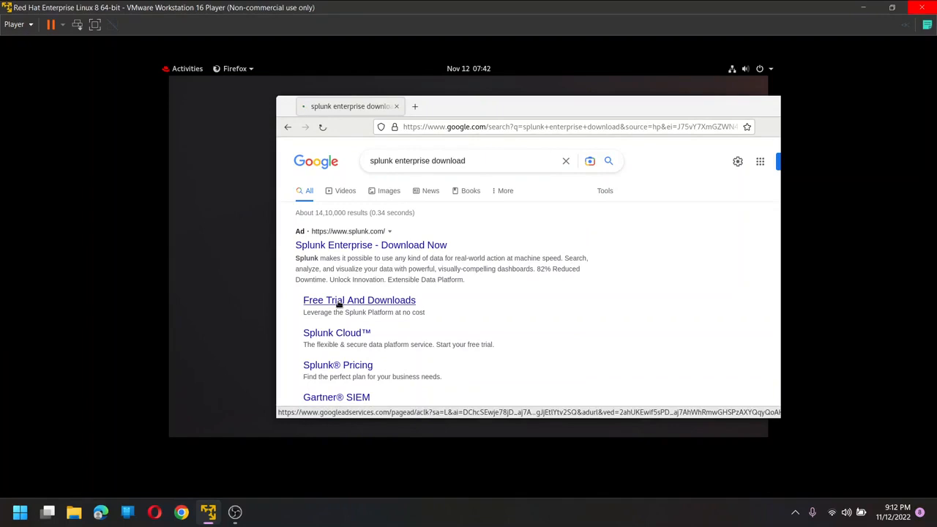
Step: Go to Splunk's Free Trial And Downloads page and scroll to Splunk Enterprise
left_click(359, 300)
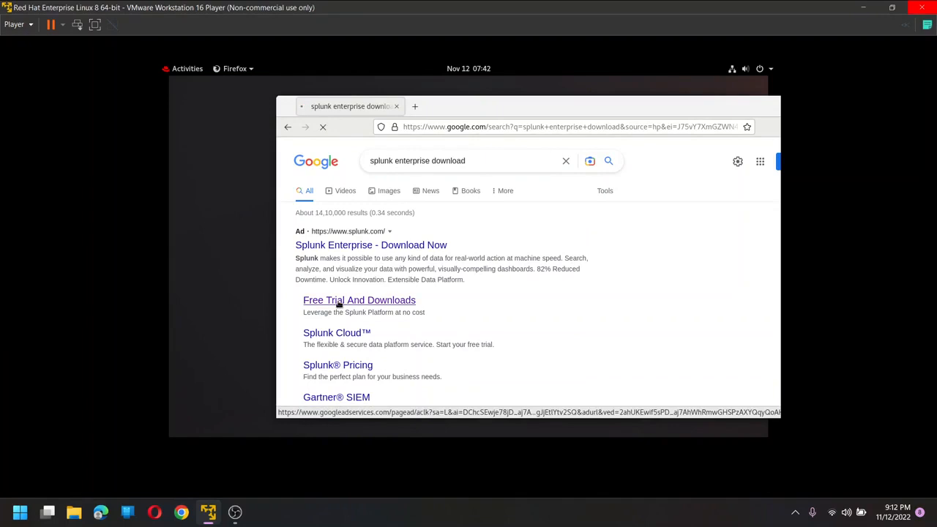
left_click(359, 300)
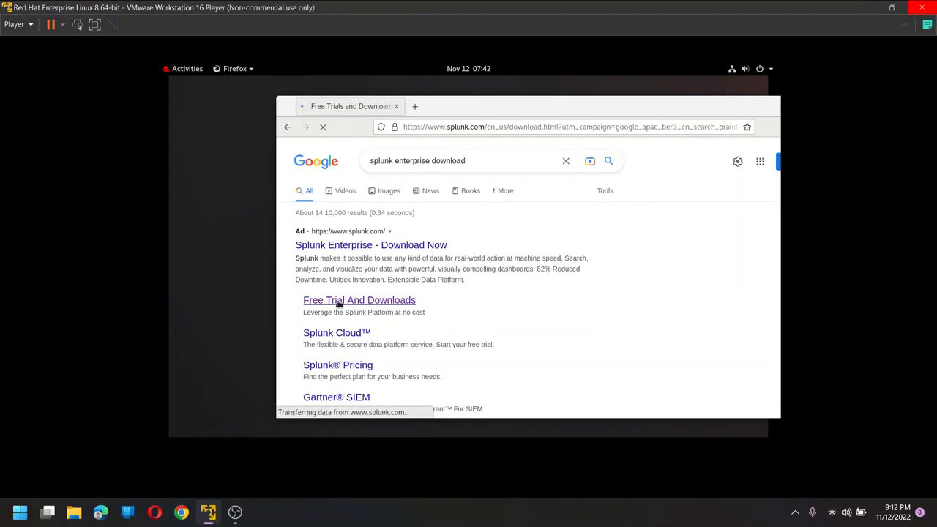
left_click(358, 301)
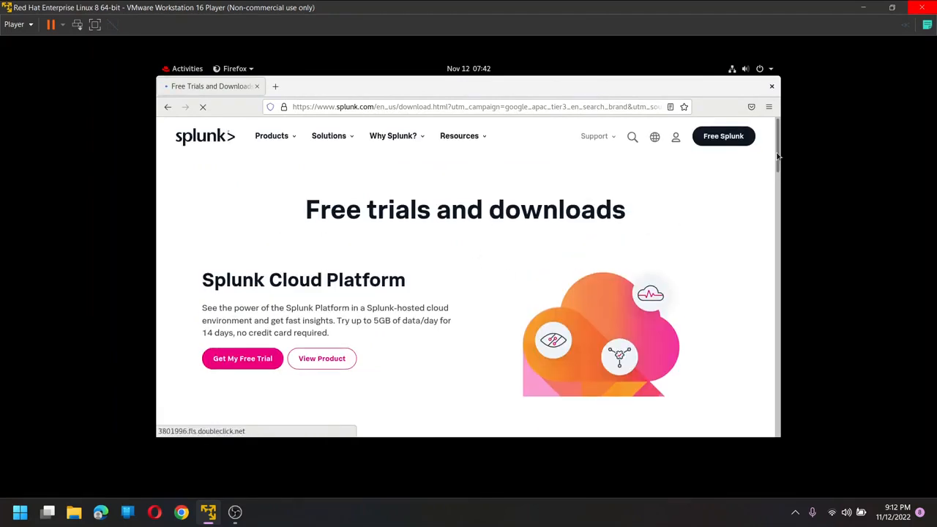
scroll("down", 3)
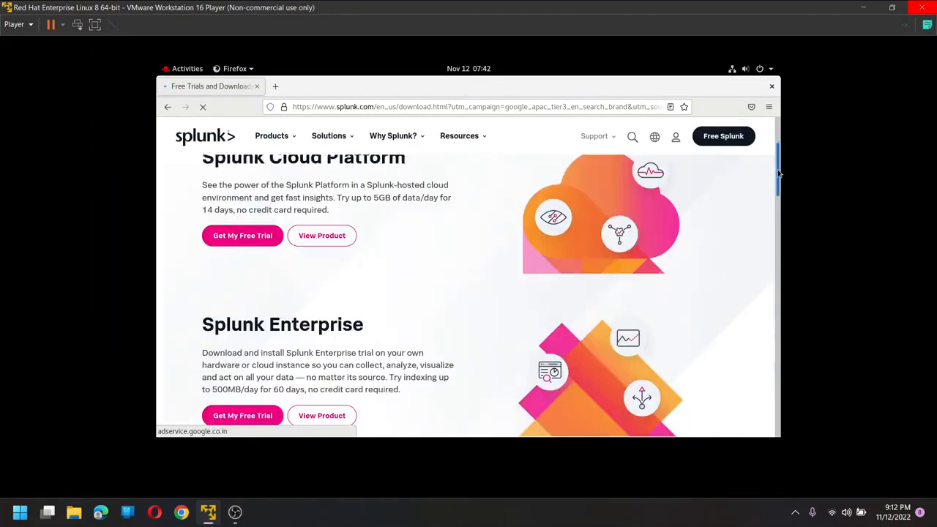
scroll("down", 3)
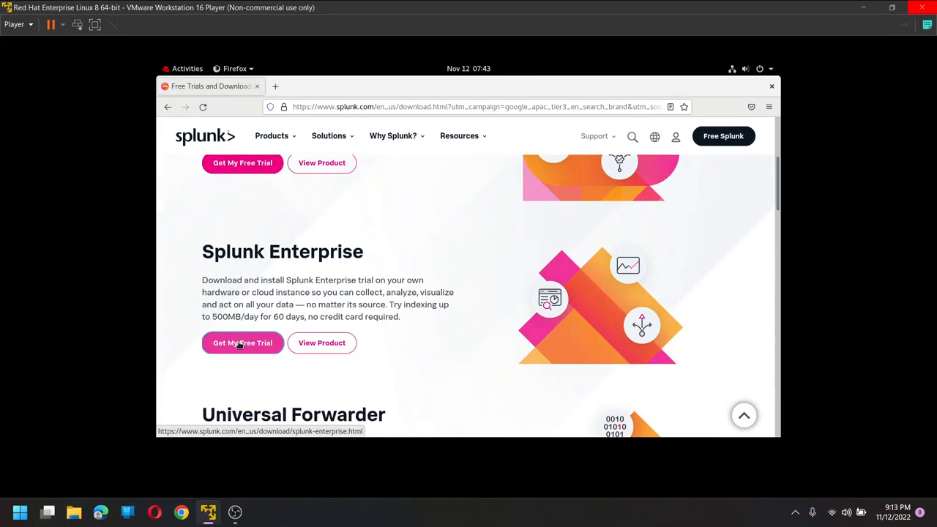
Step: Start the Splunk Enterprise 9.0.2 free trial via 'Get My Free Trial'
left_click(243, 343)
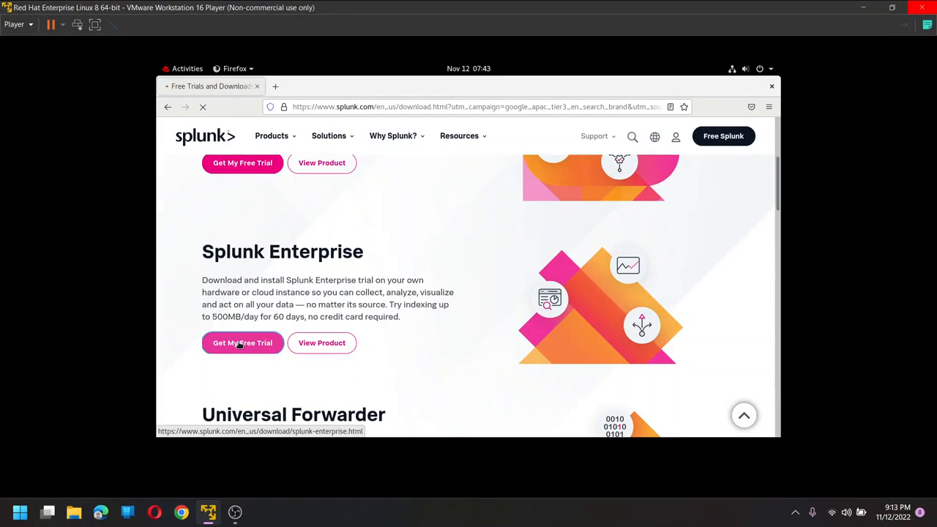
left_click(244, 343)
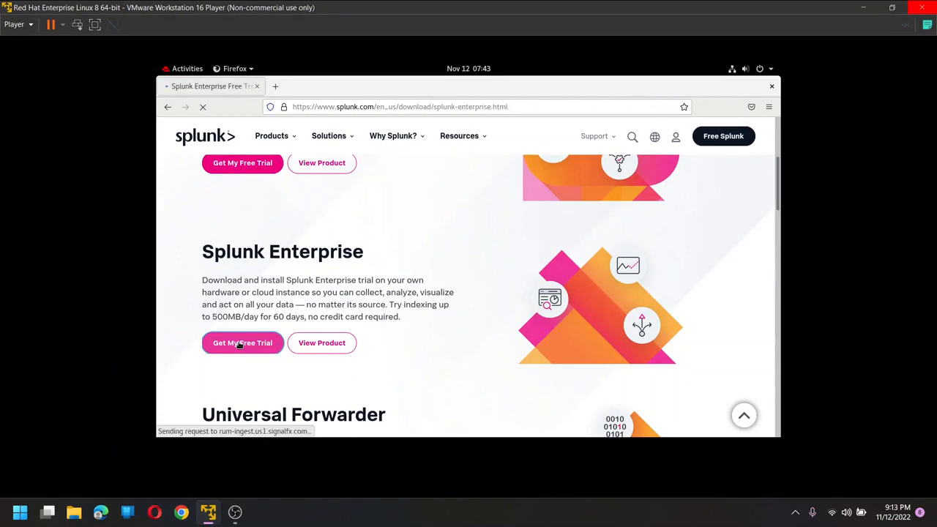
left_click(243, 343)
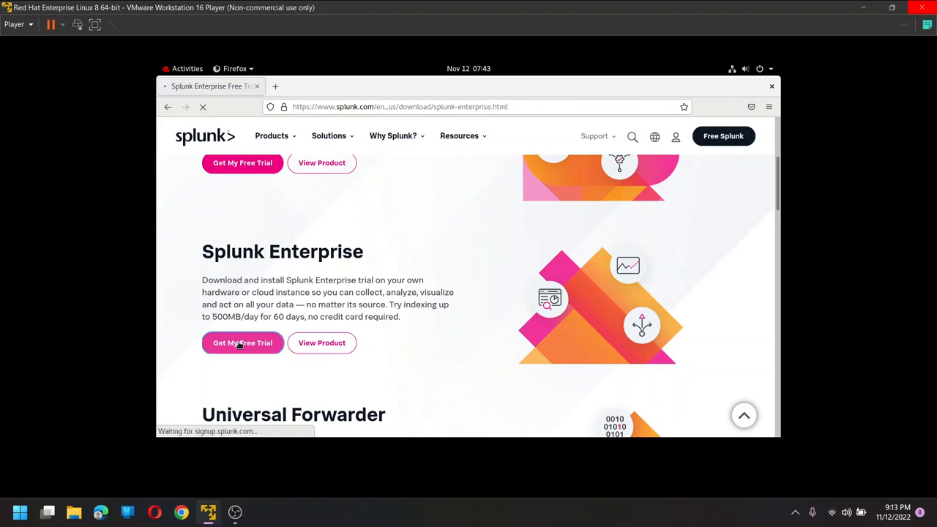
left_click(243, 343)
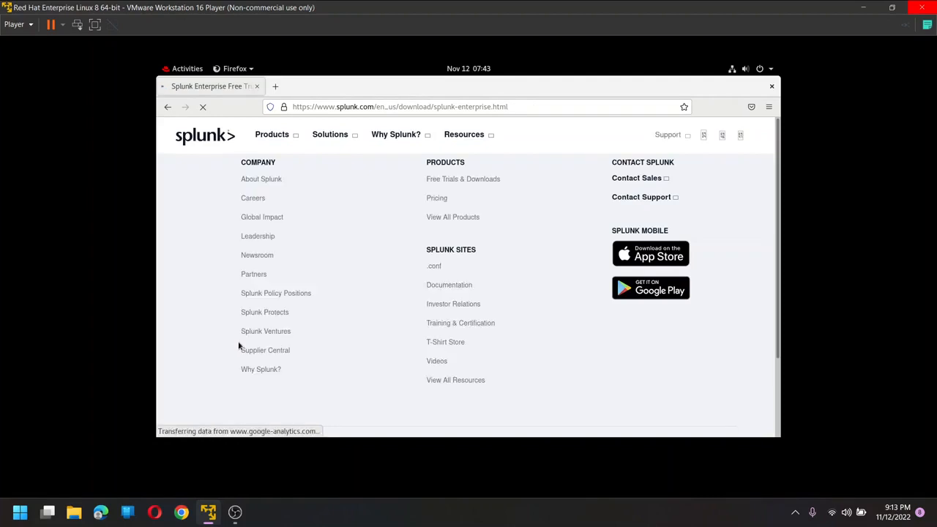
mouse_move(782, 158)
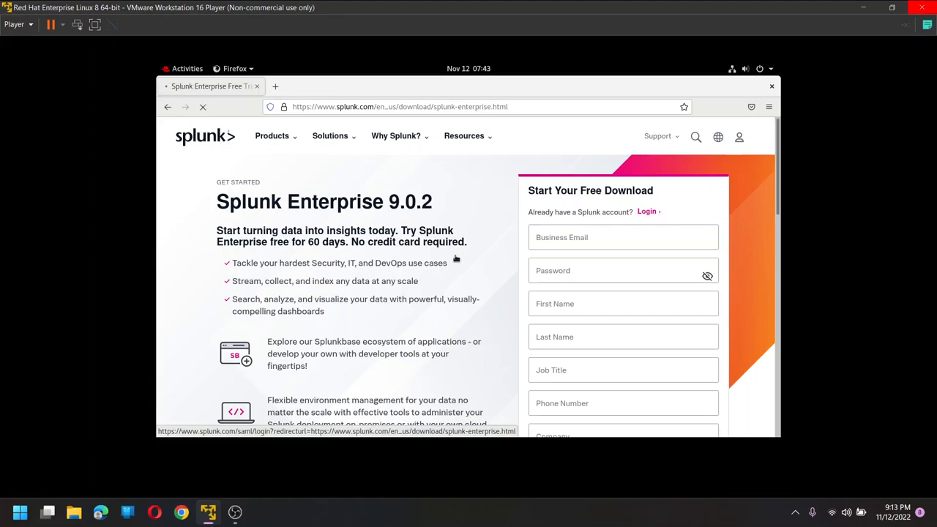
Step: Go to the existing-account login and enter the account email, continuing to the password step
left_click(648, 211)
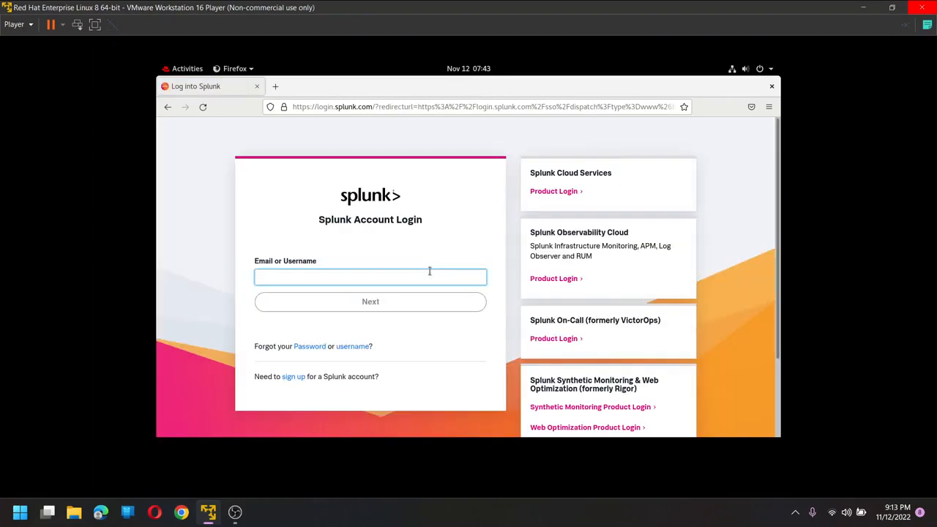
left_click(369, 277)
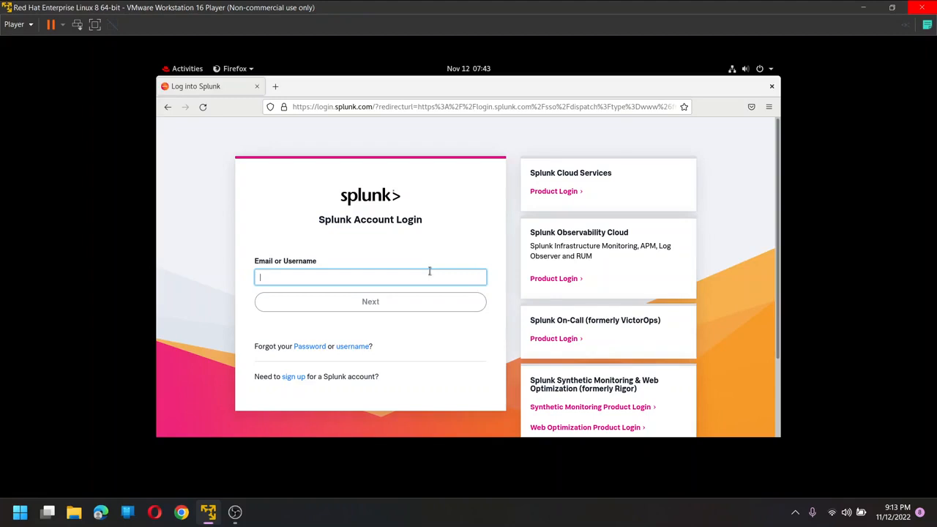
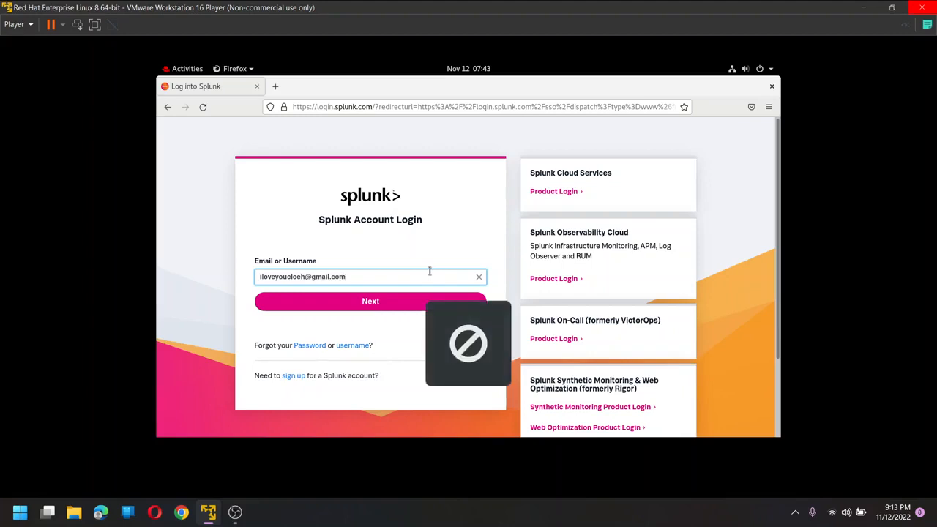
left_click(371, 301)
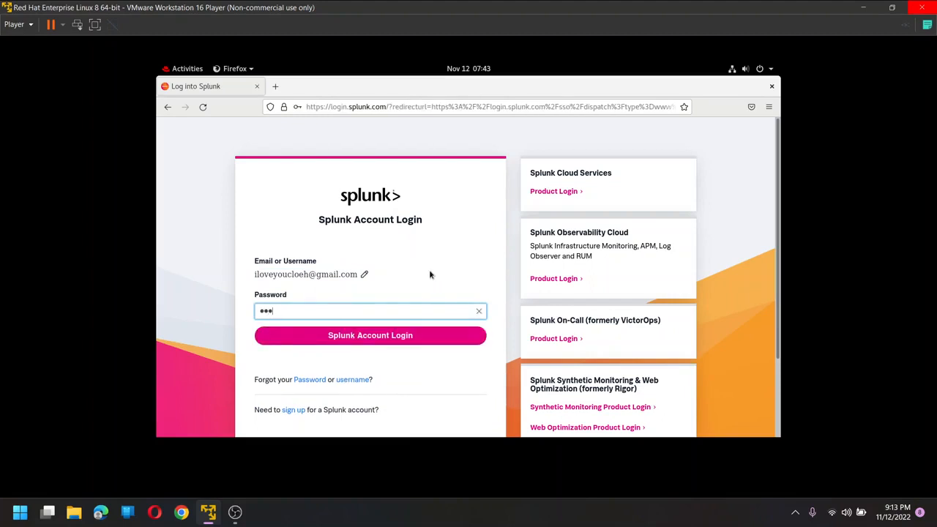
Step: Enter the password and submit the Splunk Account Login
type("password")
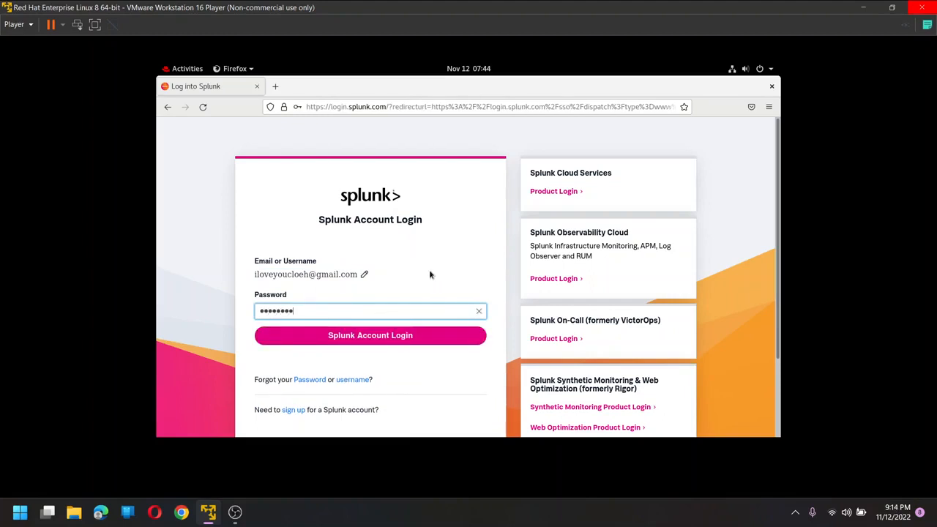
left_click(369, 336)
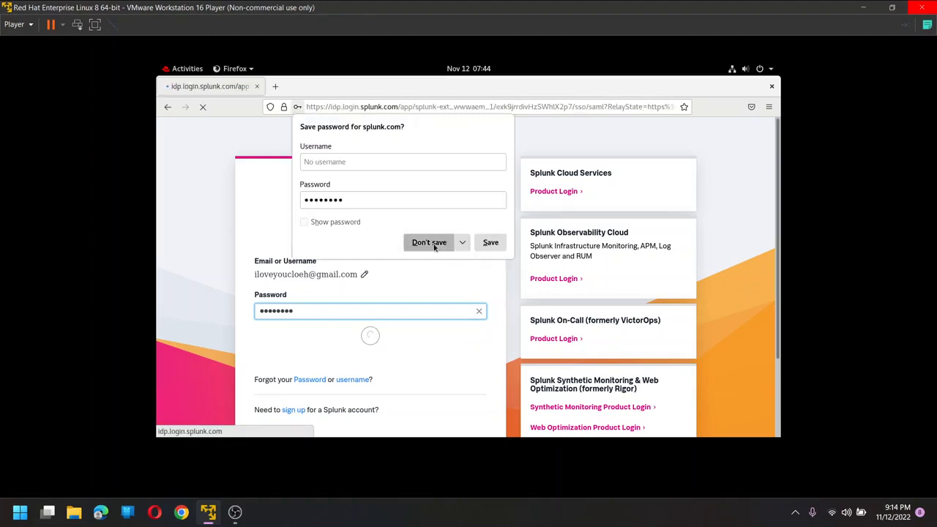
Step: Decline saving the password, switch to the Linux packages and request the .rpm download
left_click(429, 244)
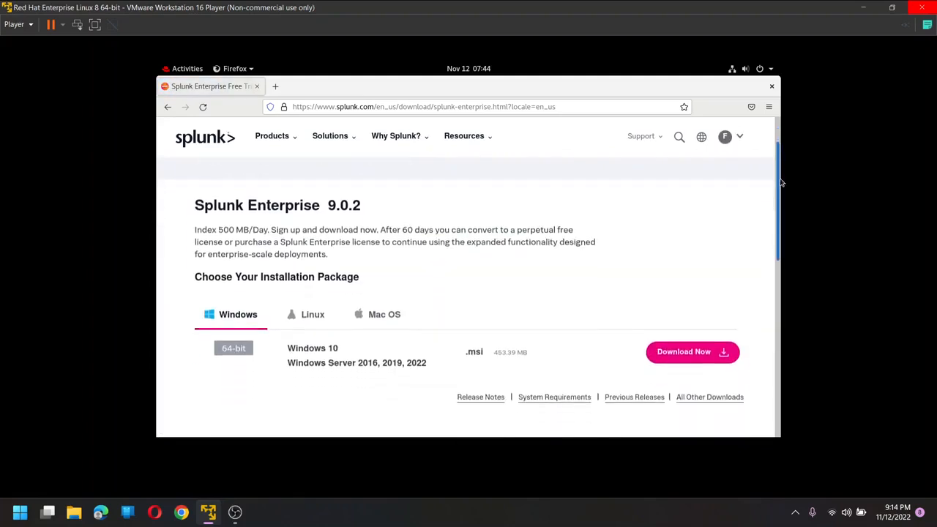
scroll("down", 3)
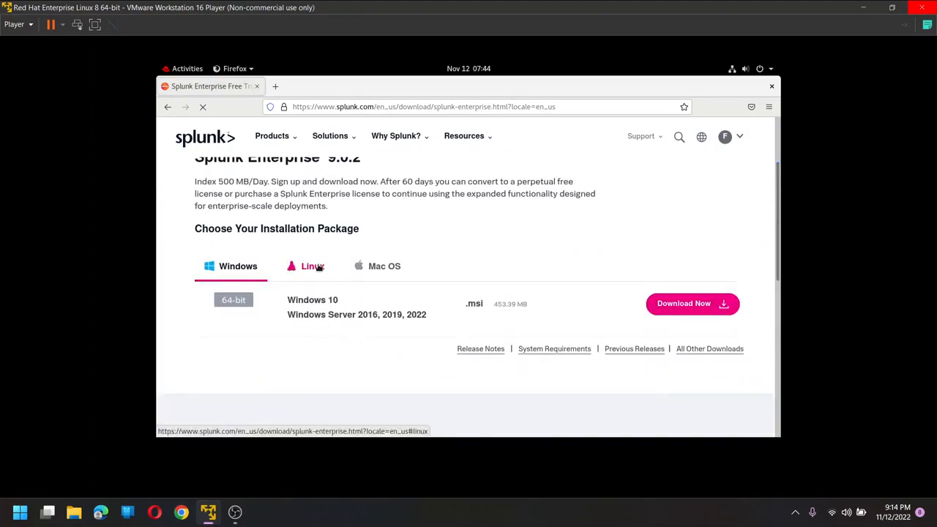
left_click(312, 266)
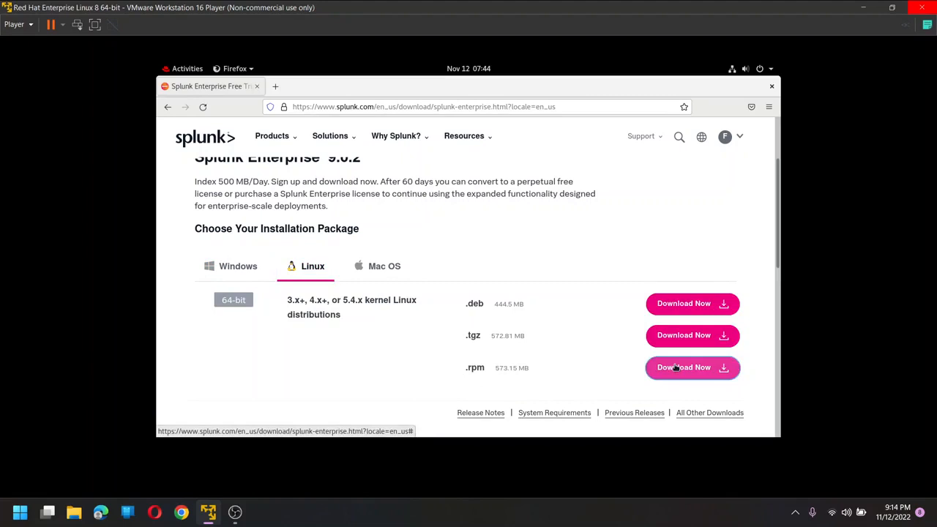
left_click(683, 368)
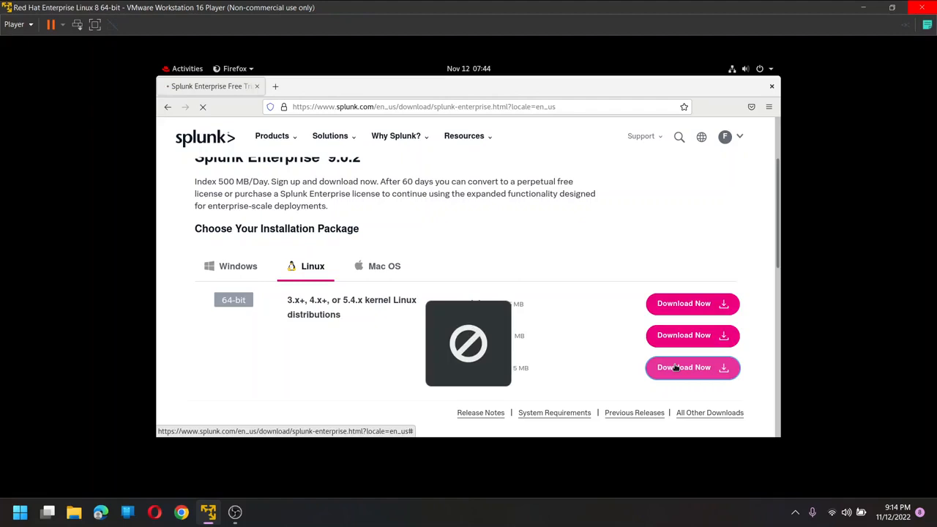
left_click(684, 366)
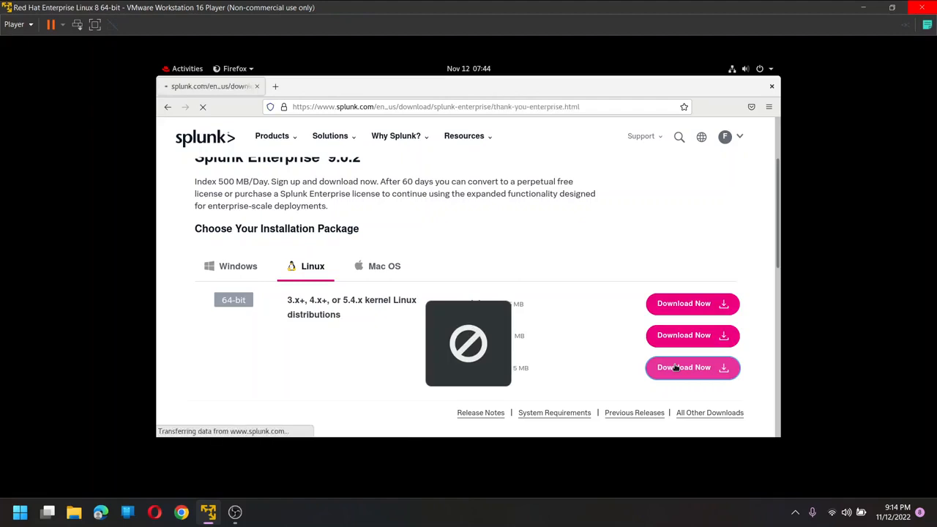
Step: Retry via the direct 'Try this URL' link and save the 573 MB Splunk .rpm to disk
left_click(692, 366)
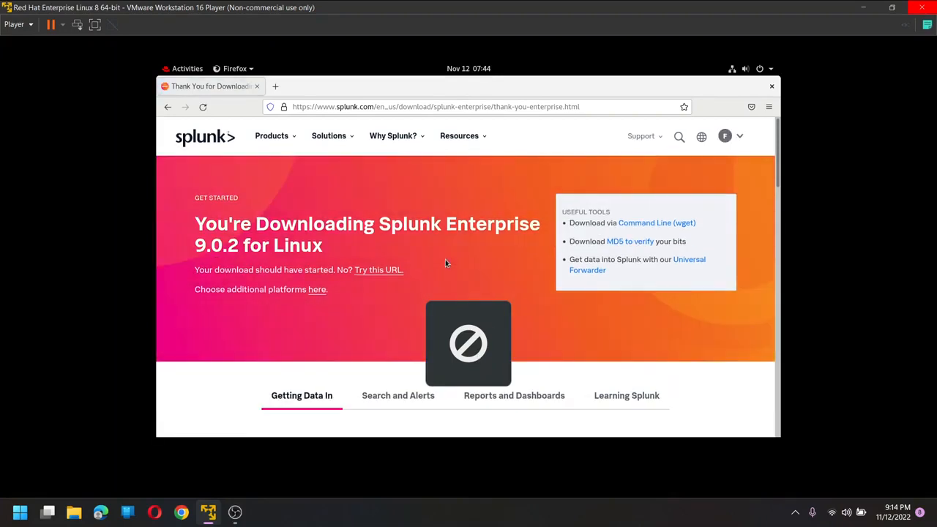
mouse_move(378, 269)
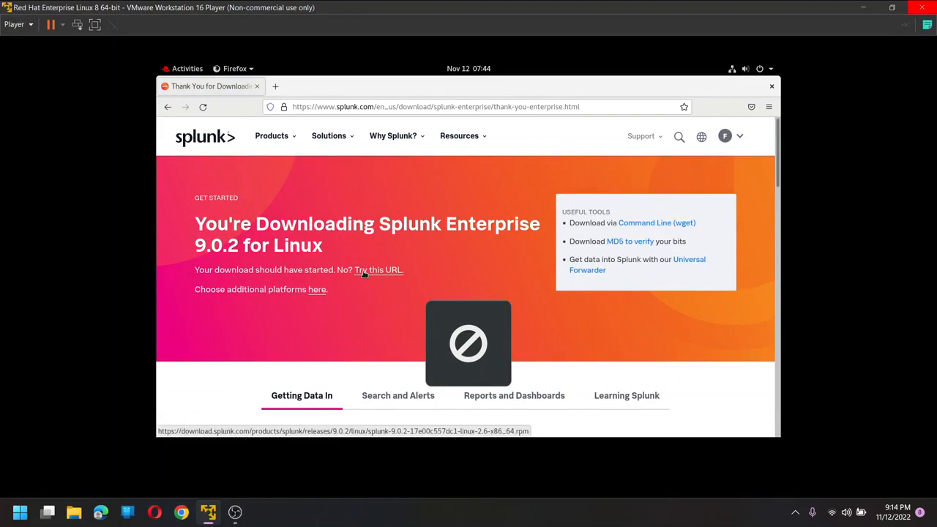
left_click(378, 270)
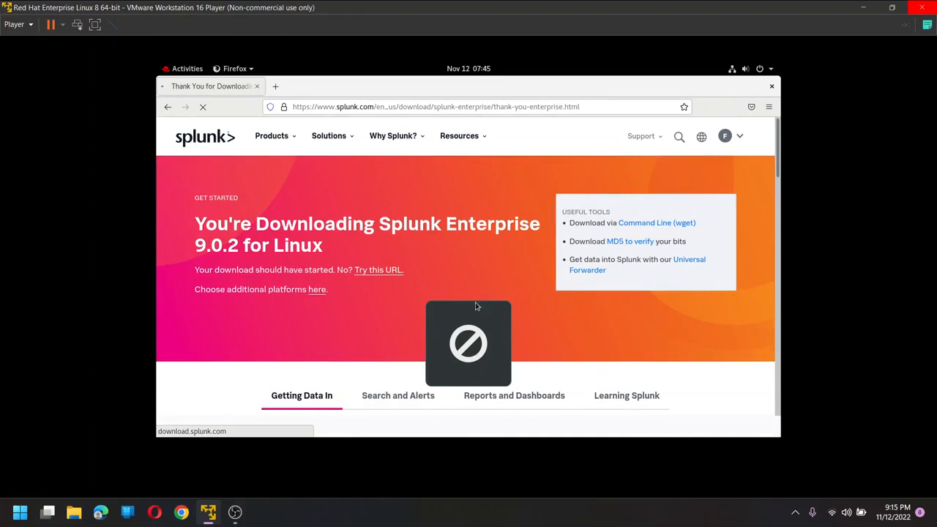
mouse_move(363, 276)
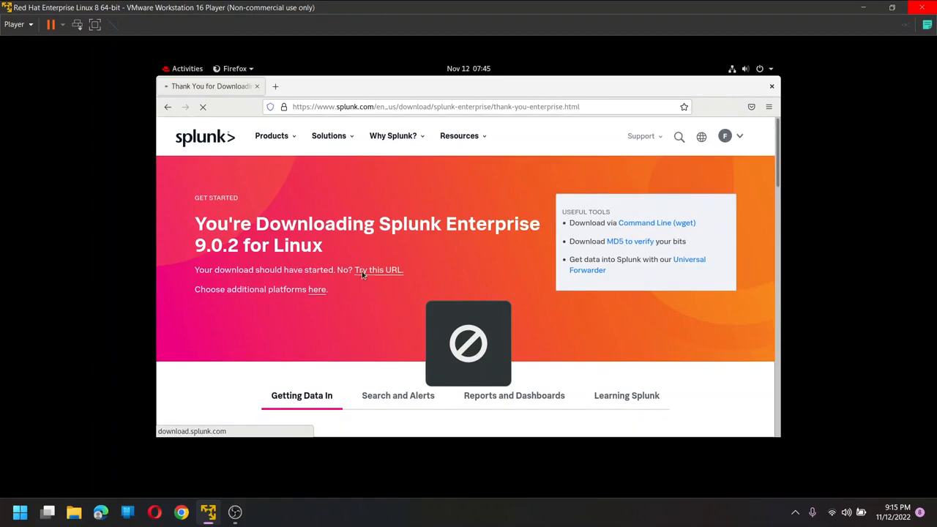
left_click(378, 270)
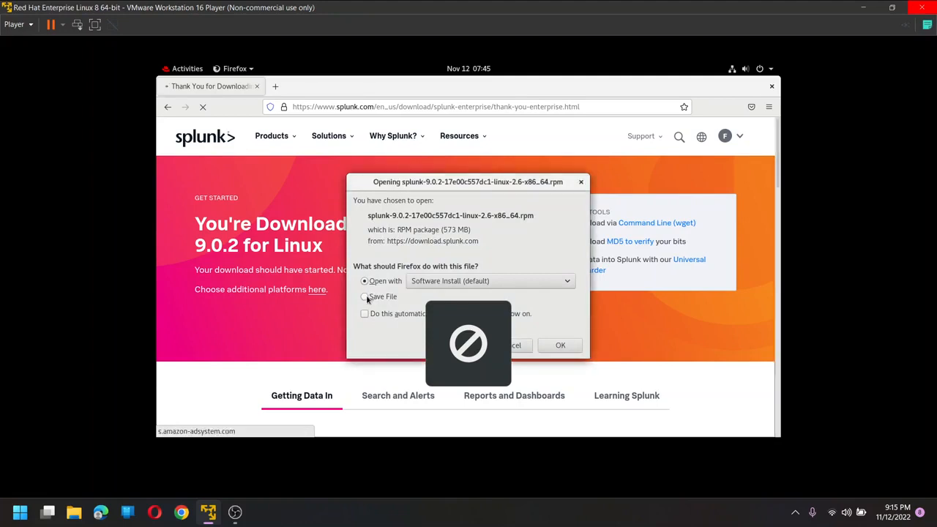
left_click(365, 295)
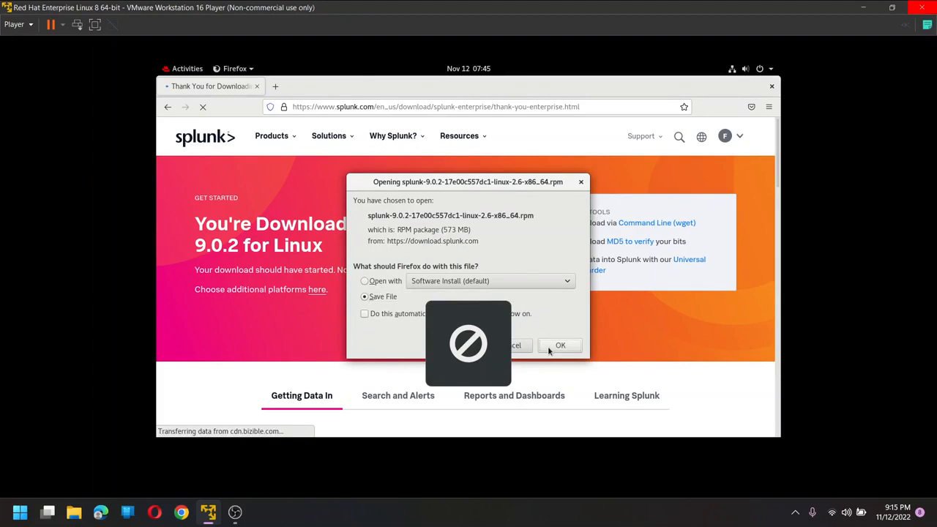
left_click(365, 281)
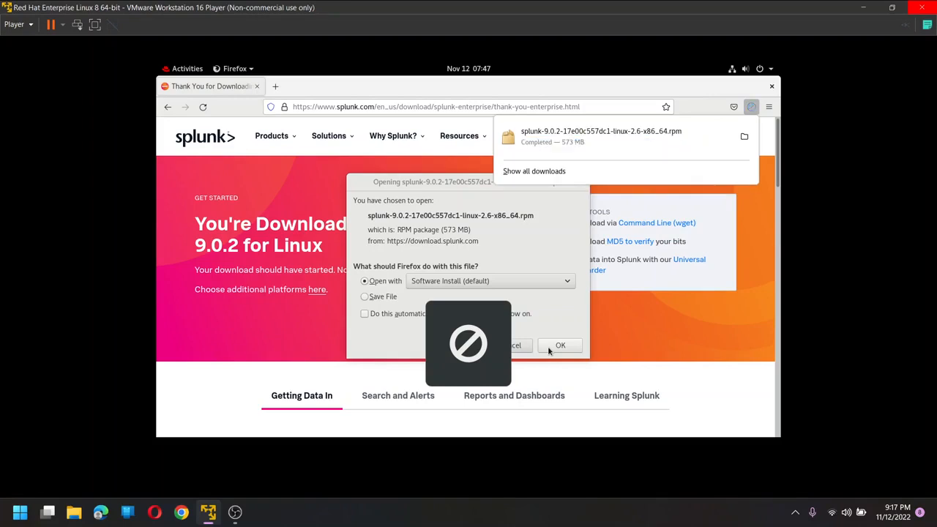
mouse_move(605, 334)
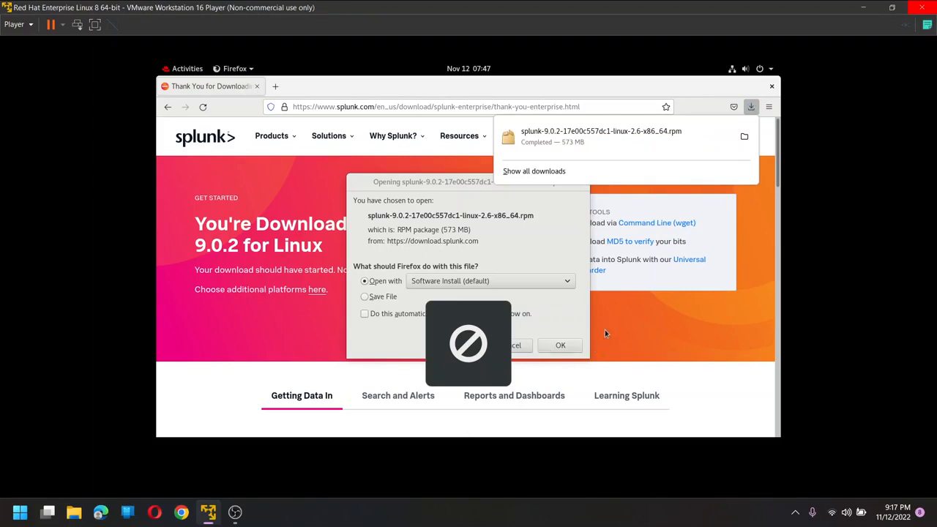
mouse_move(620, 323)
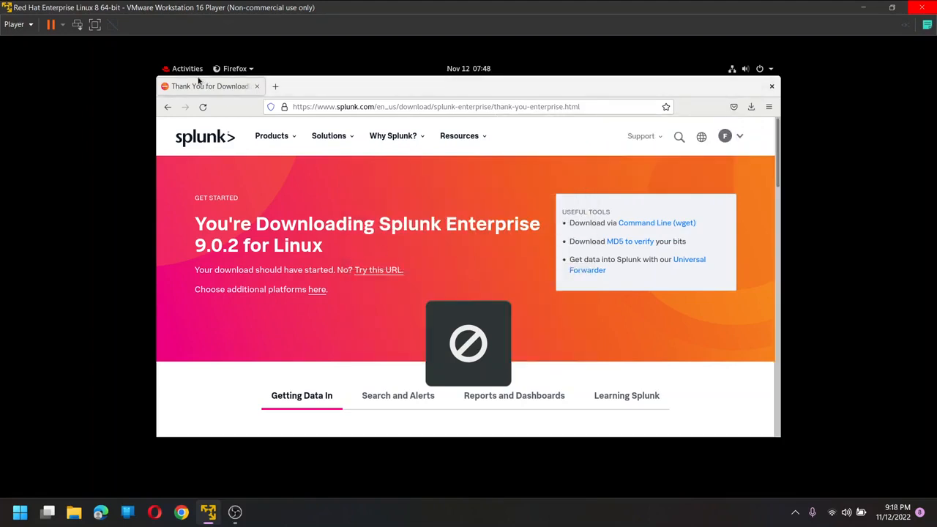
Step: Switch to the terminal, cd into Downloads and list its contents
left_click(187, 69)
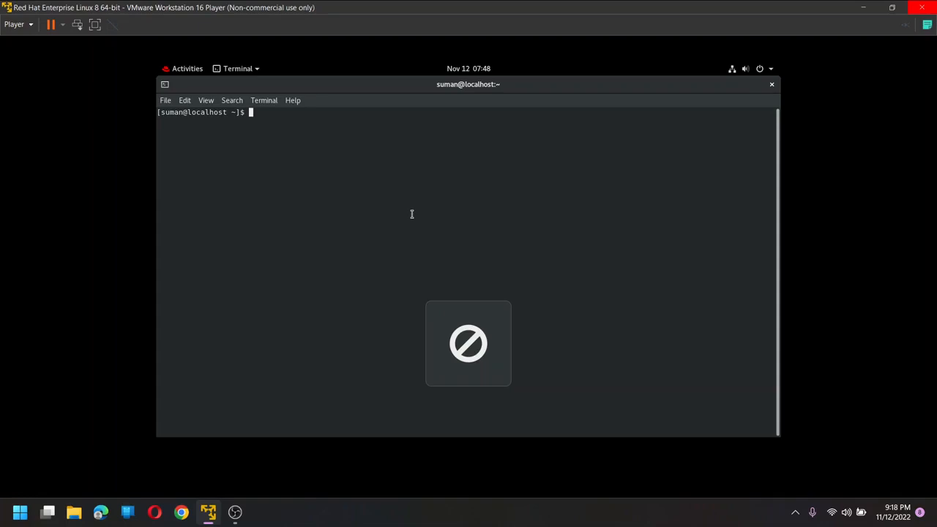
type("cd")
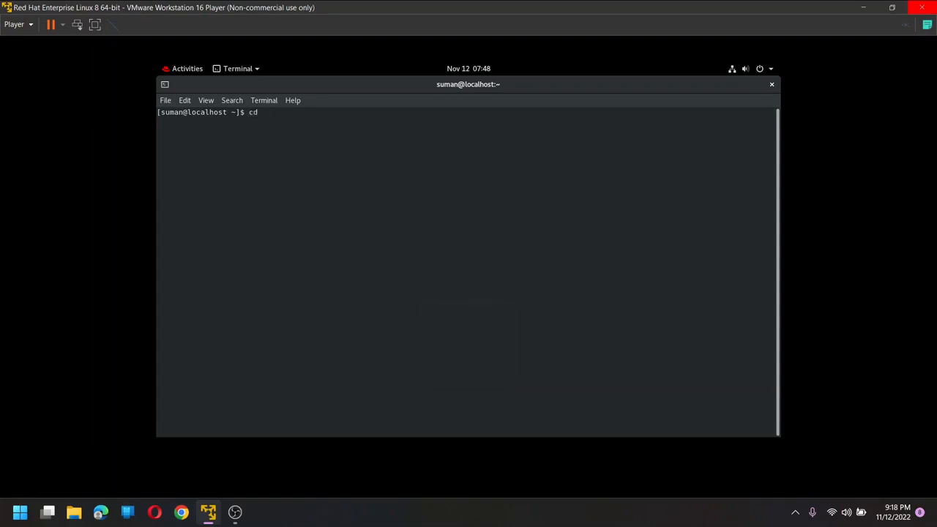
type("Downloads/")
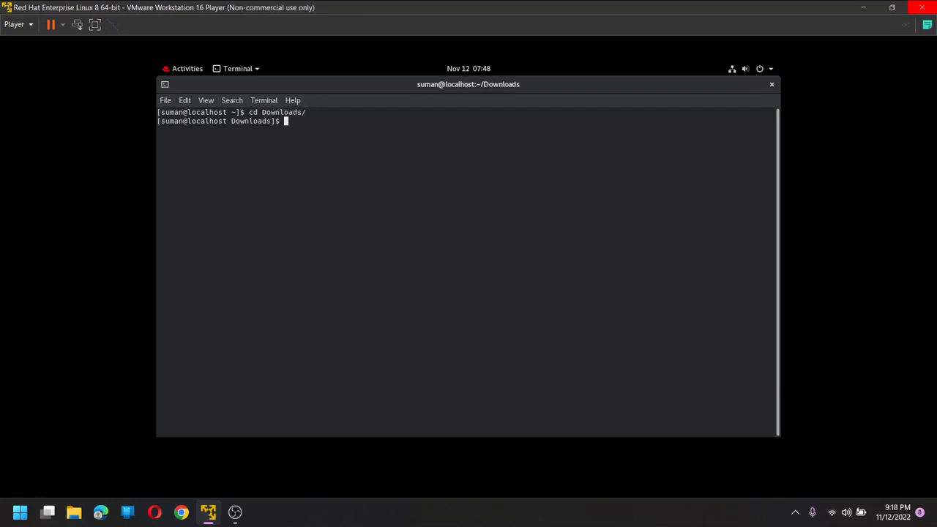
type("ls")
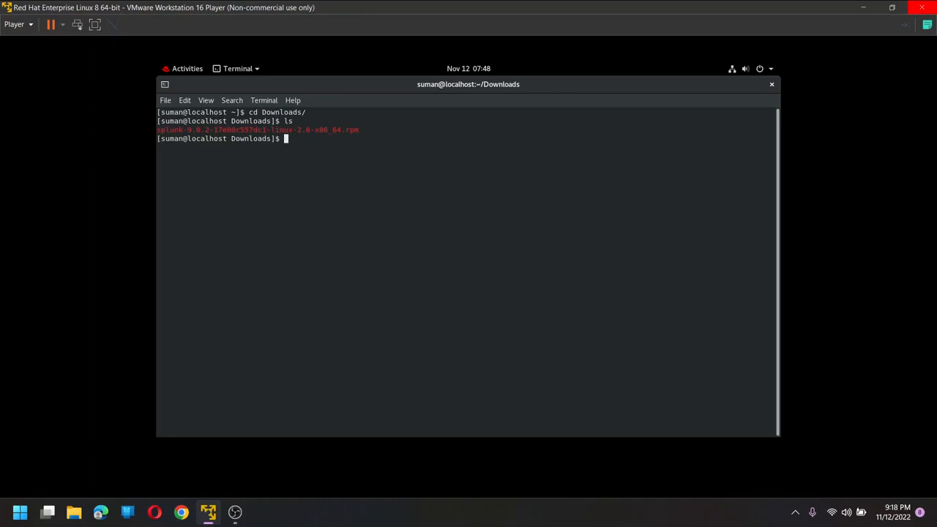
Step: chmod the splunk-9.0.2 x86_64 .rpm to 644 and return to the home folder
type("chmod")
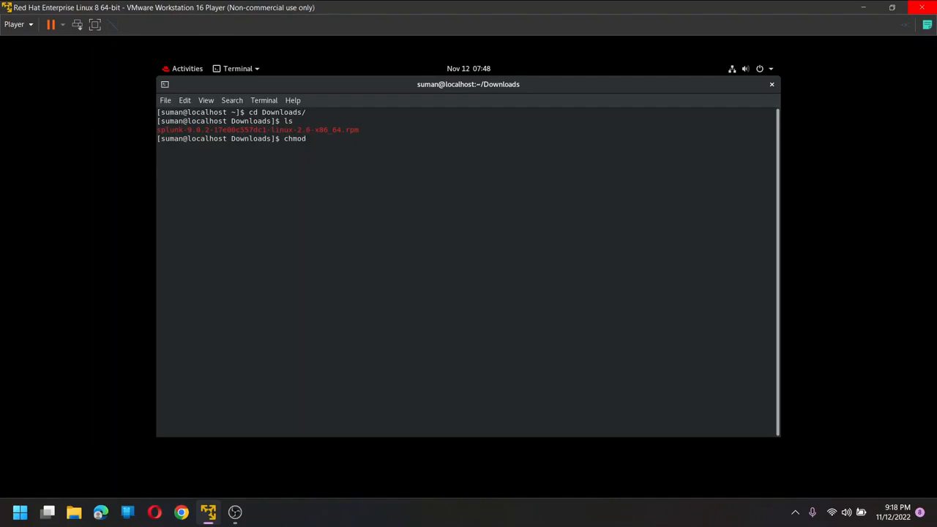
type("\" \"")
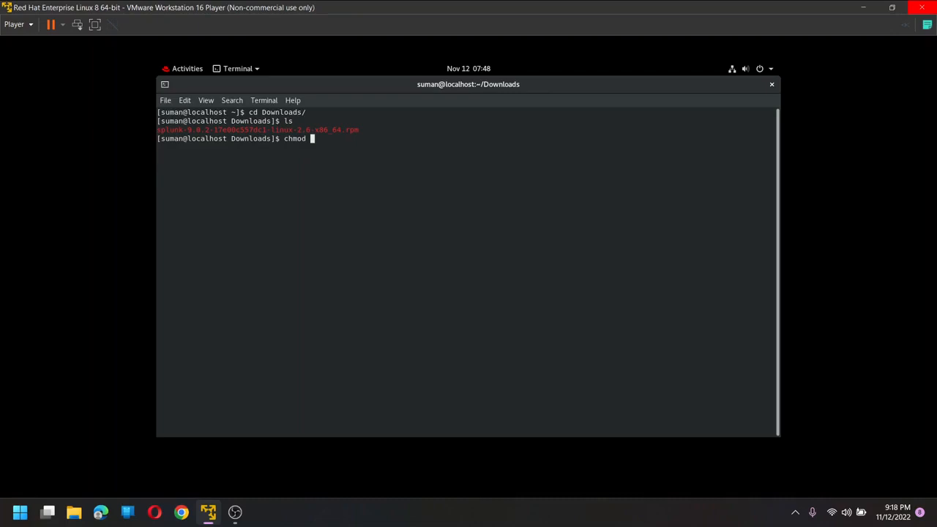
type("6")
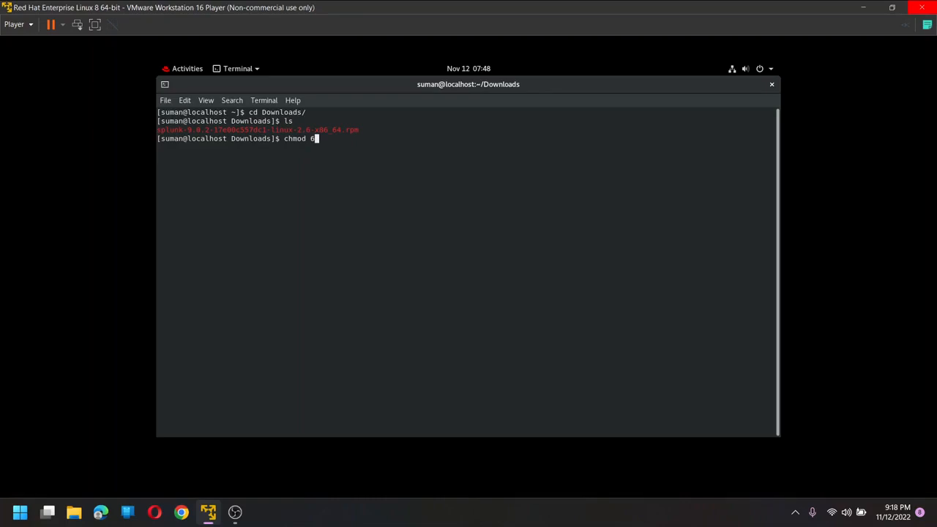
type("4")
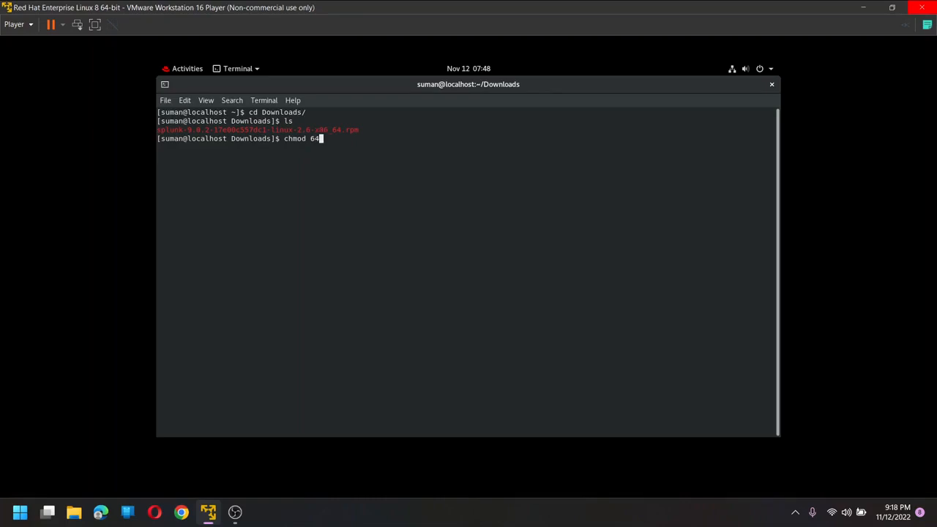
type("4")
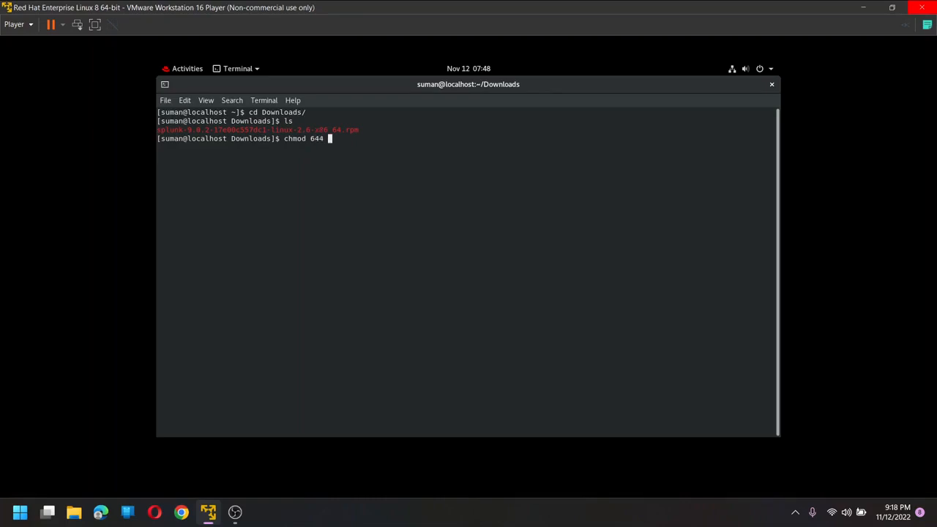
type("s")
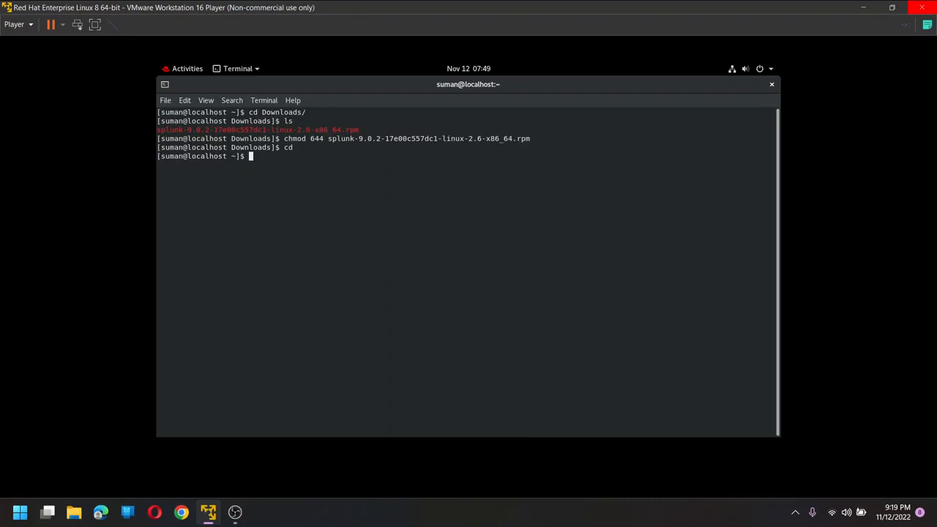
Step: From Downloads run rpm -i on the Splunk 9.0.2 .rpm as a normal user, getting permission denied
type("d")
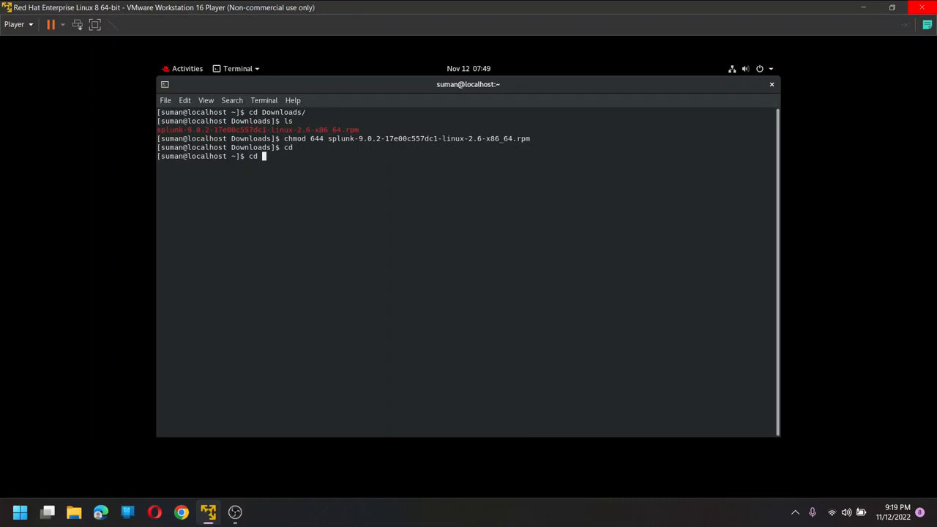
type("Downloads/")
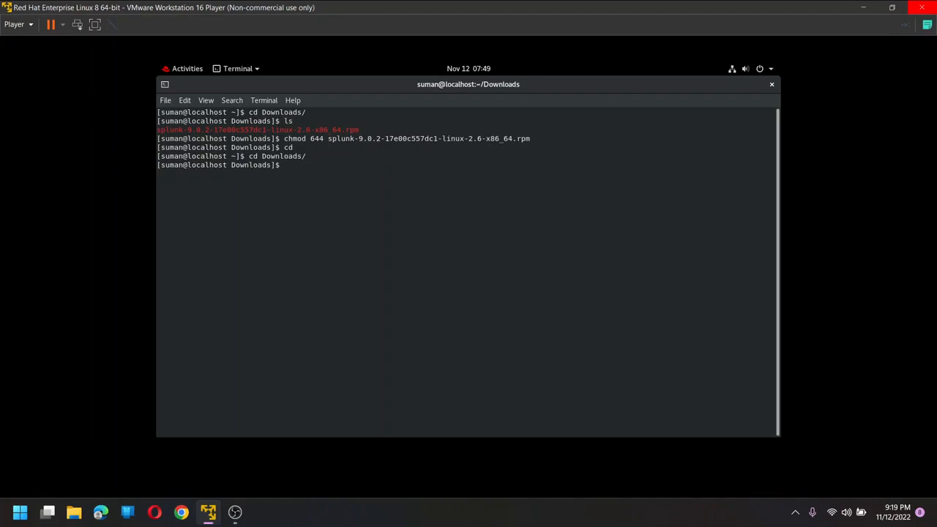
type("rm")
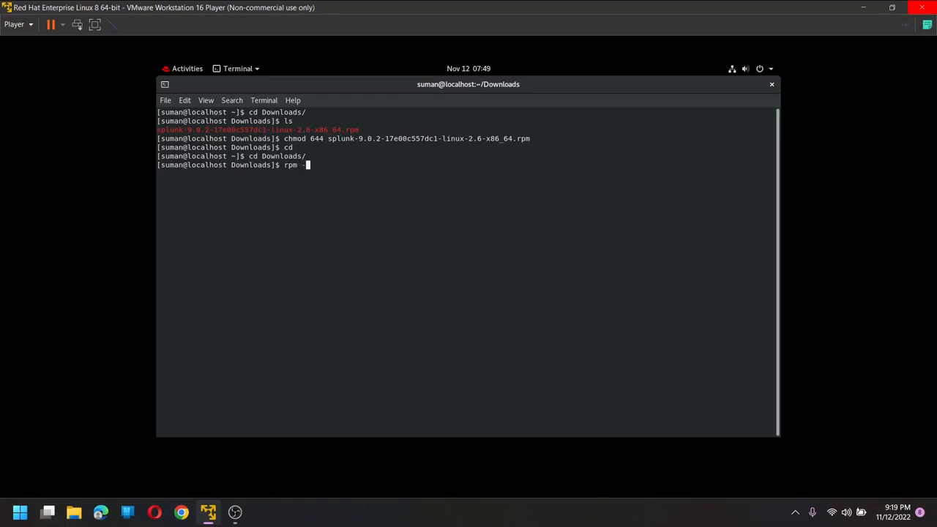
type("i")
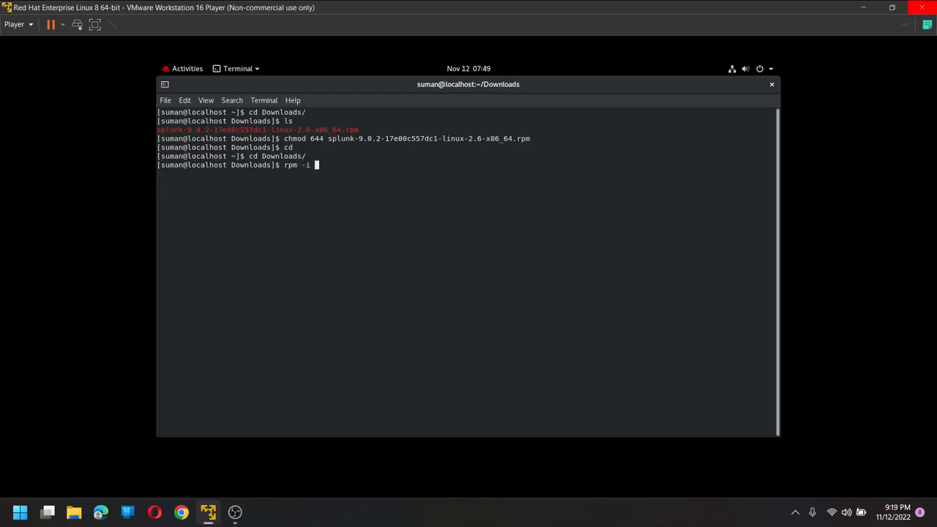
type("splunk-9.0.2-17e00c557dc1-linux-2.6-x86_64.rpm")
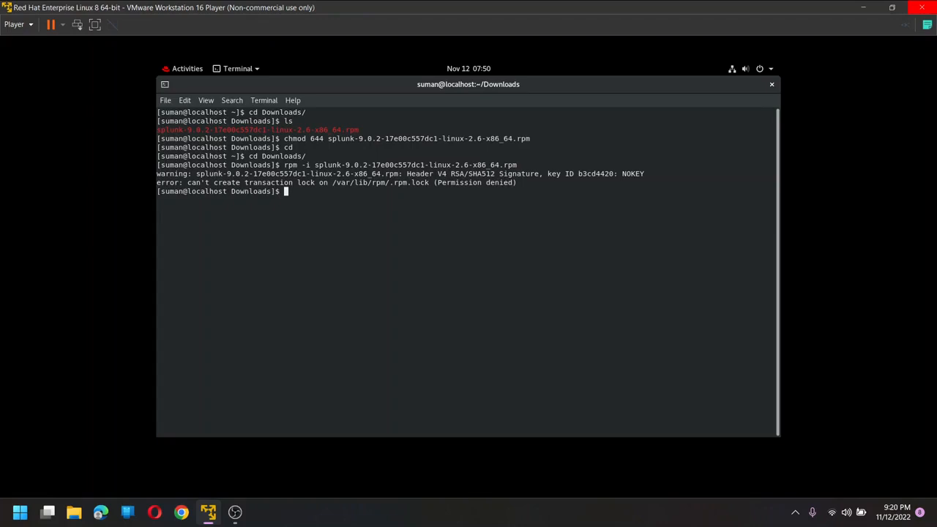
Step: Run sudo rpm -i on the Splunk .rpm, get refused as not in sudoers, then move into /etc
type("su")
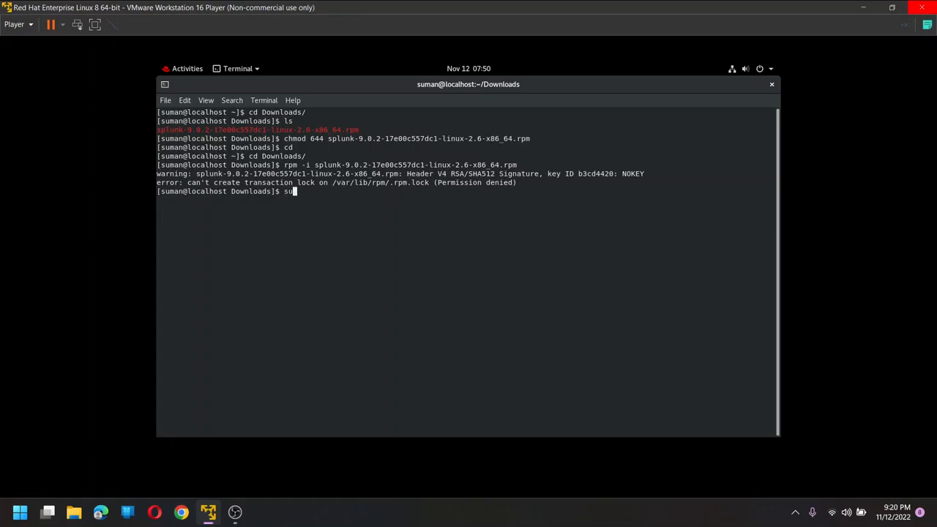
type("do")
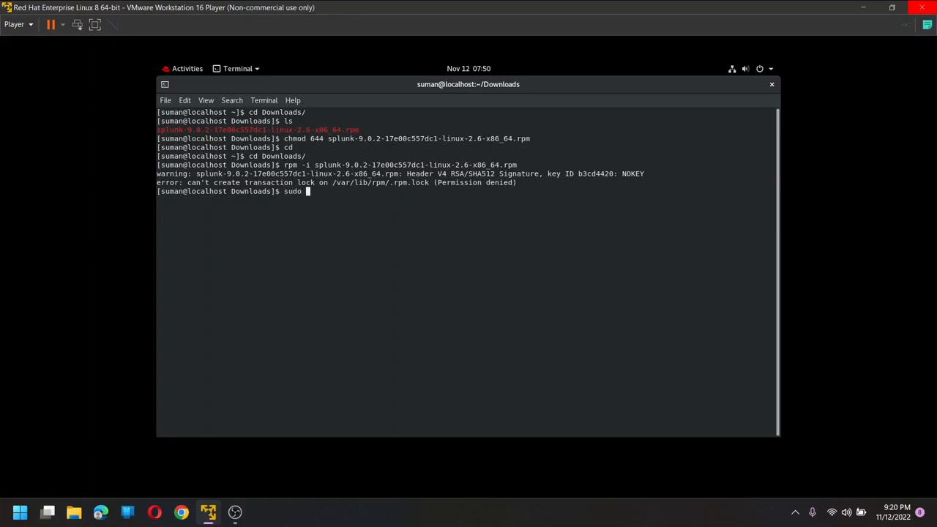
type("rpm")
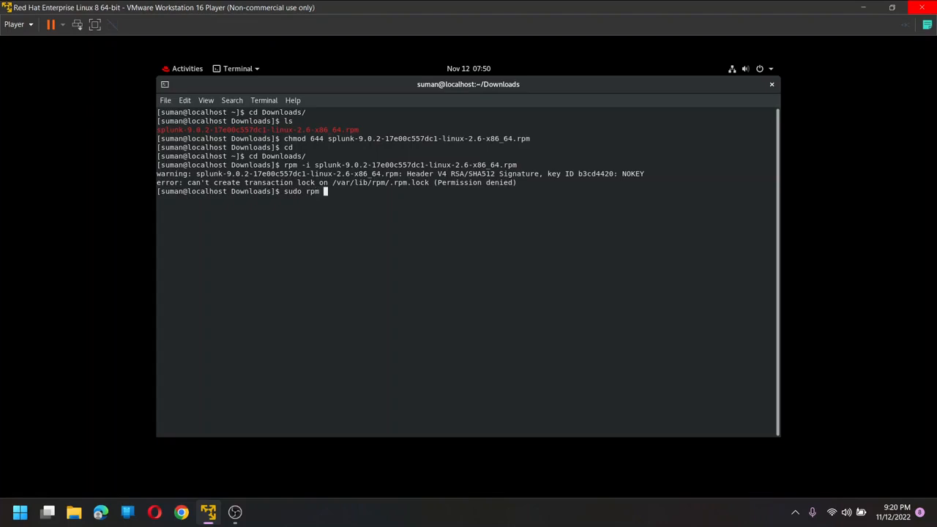
type("-i")
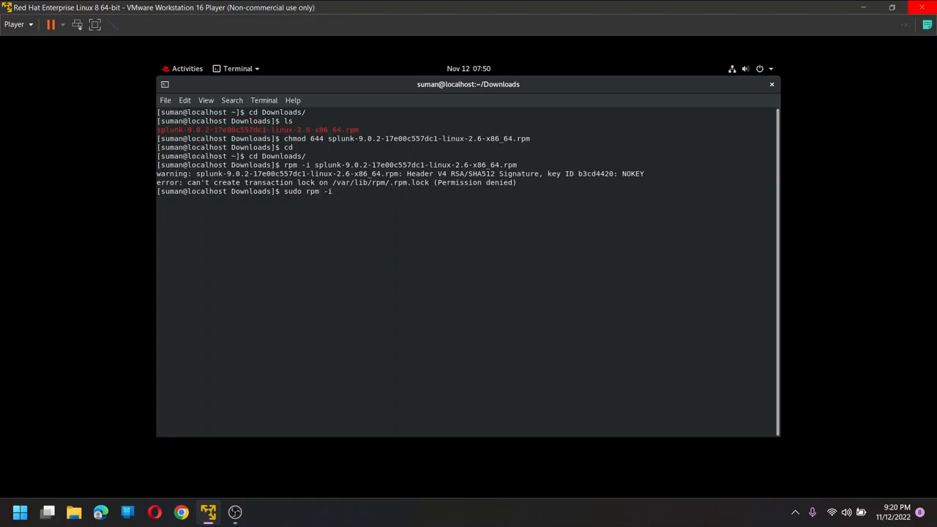
type("splunk-9.0.2-17e00c557dc1-linux-2.6-x86_64.rpm")
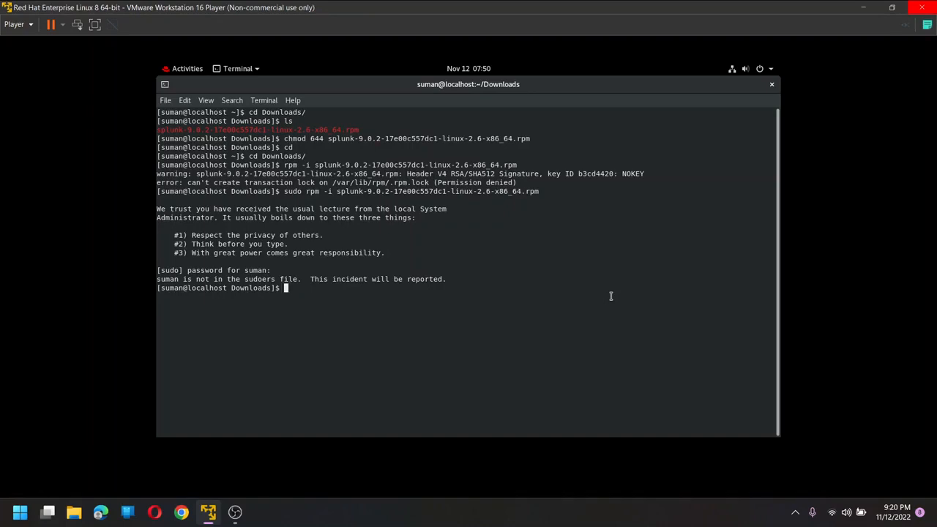
type("c")
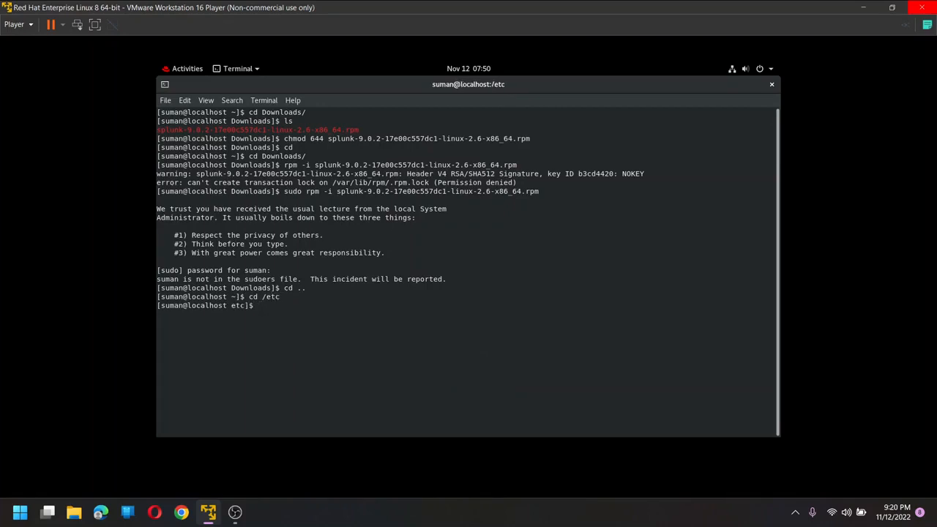
Step: List /etc with ls -al, review the output, then switch to root with su
type("ls")
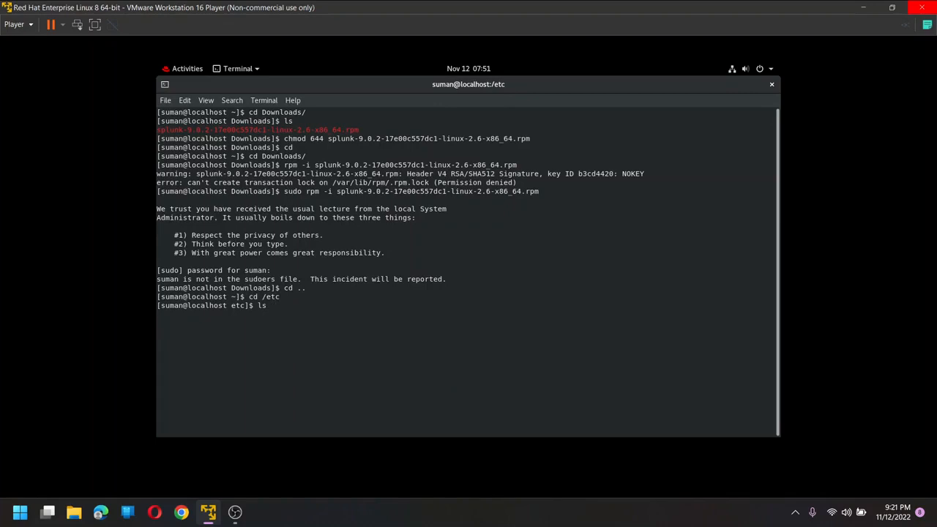
type("-al")
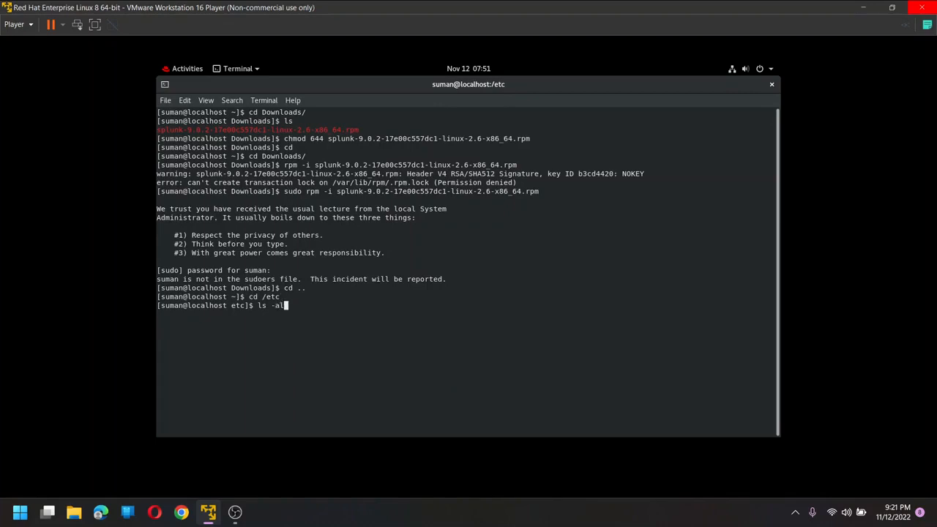
key("Return")
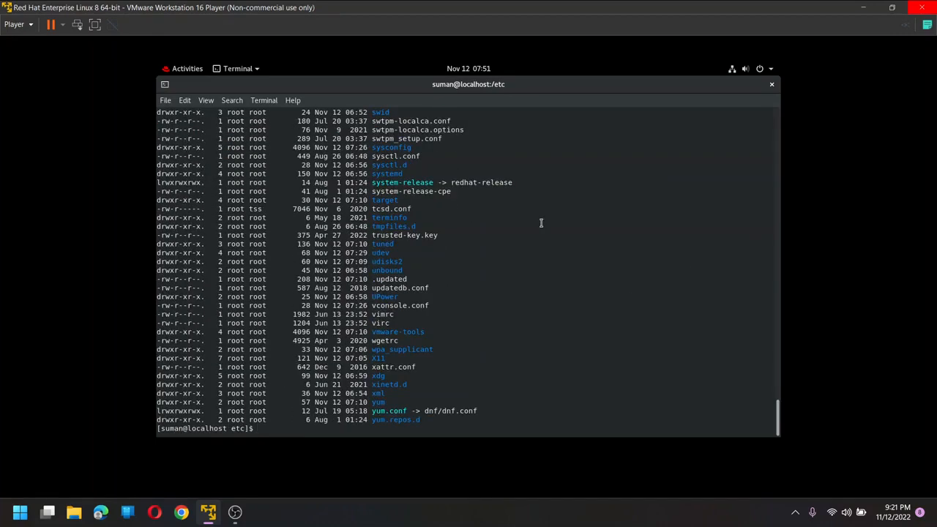
mouse_move(788, 389)
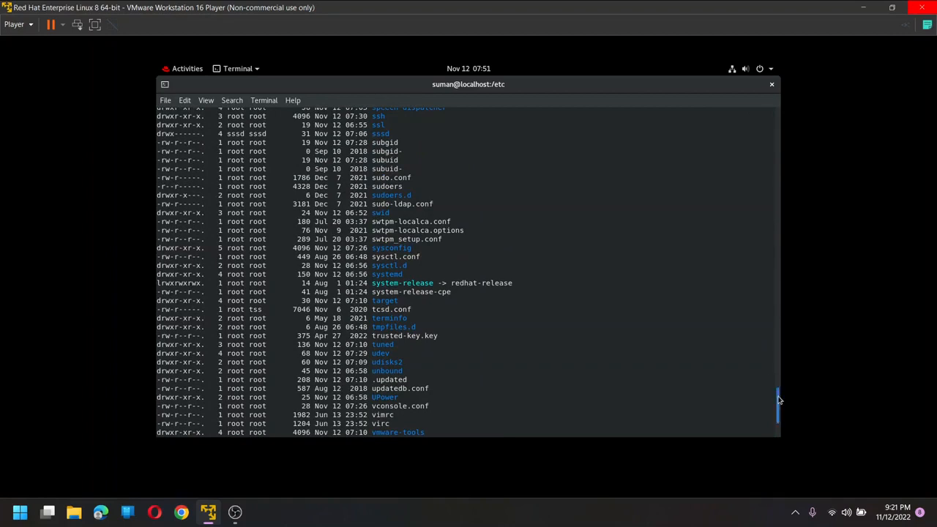
scroll("down", 3)
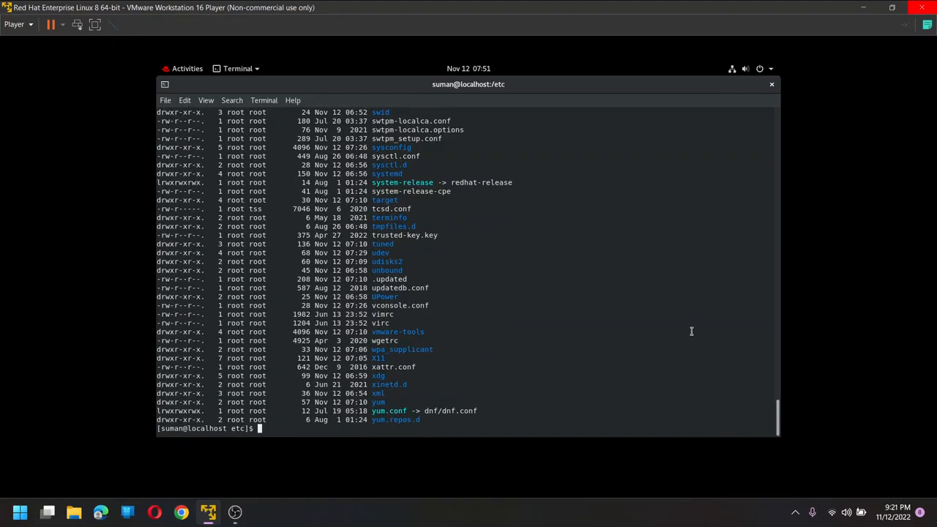
type("su")
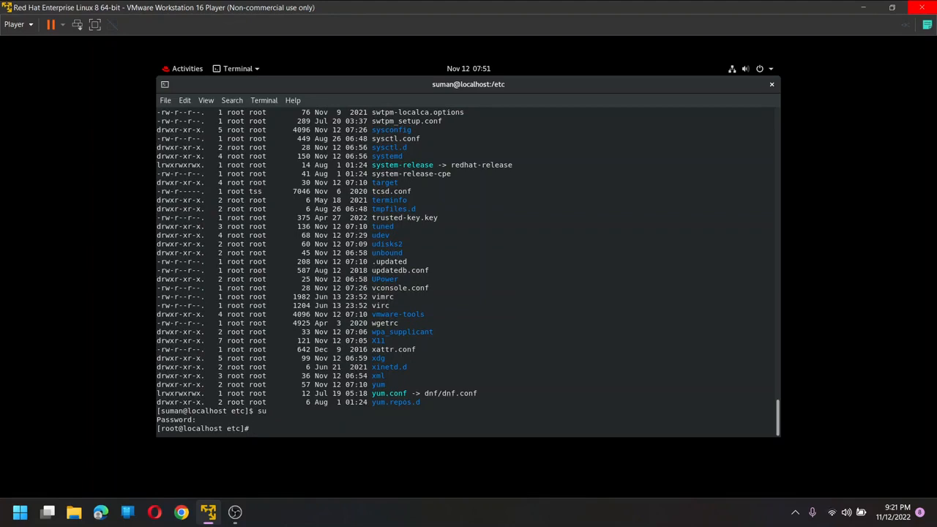
Step: Open sudoers in vi and scroll to the 'Allow root to run any commands anywhere' section
type("v")
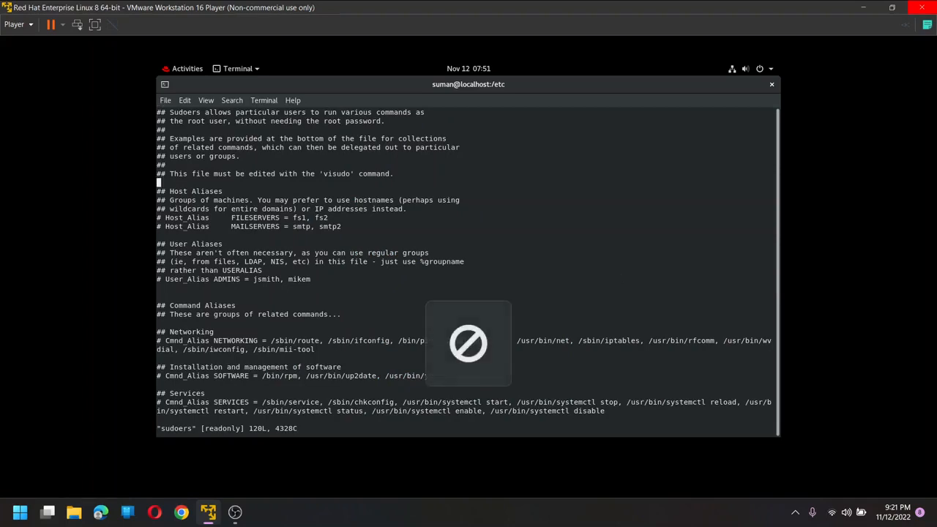
scroll("down", 3)
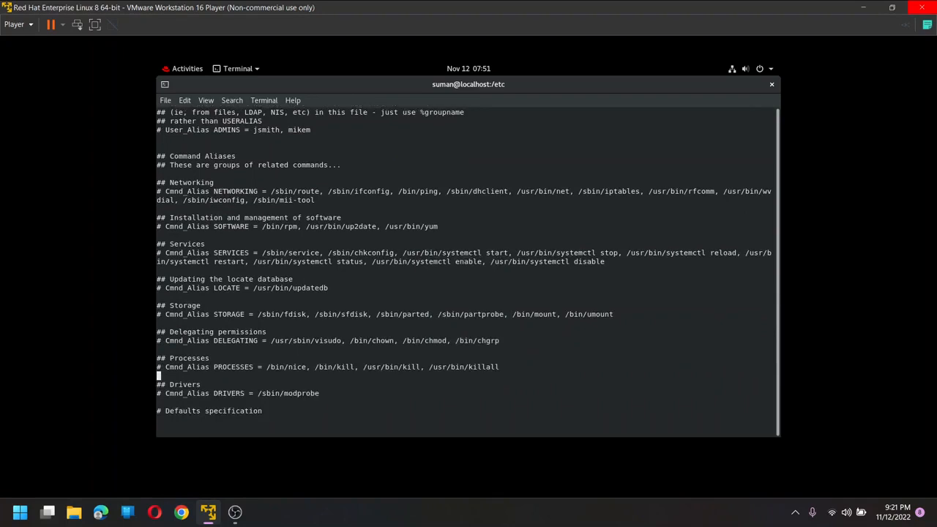
scroll("down", 3)
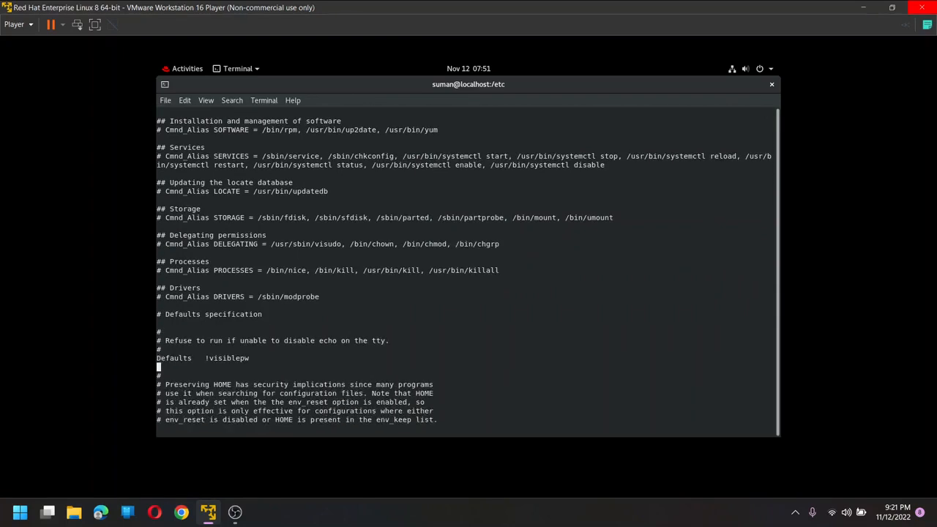
scroll("down", 3)
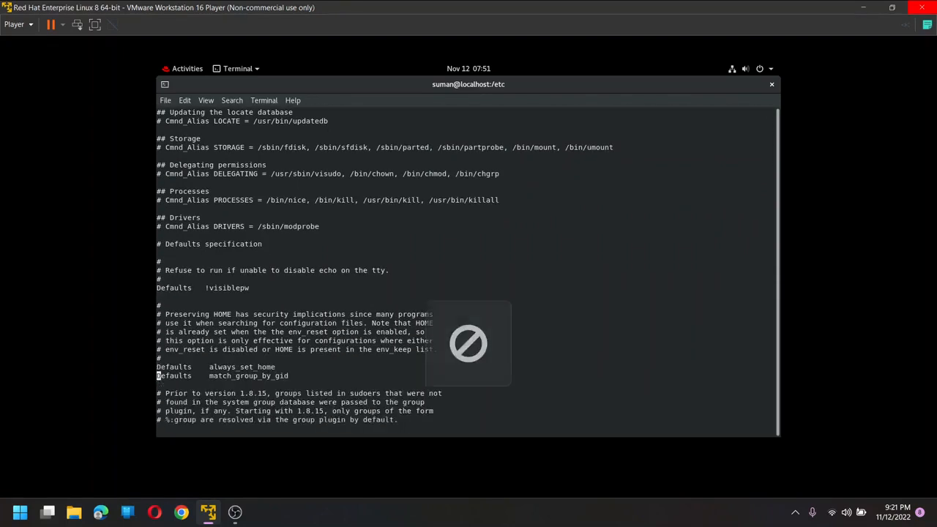
scroll("down", 3)
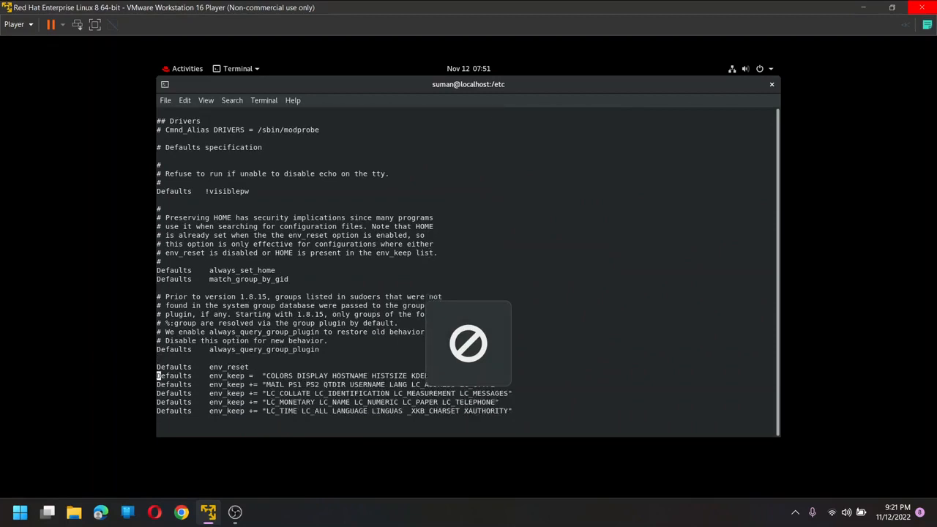
scroll("down", 3)
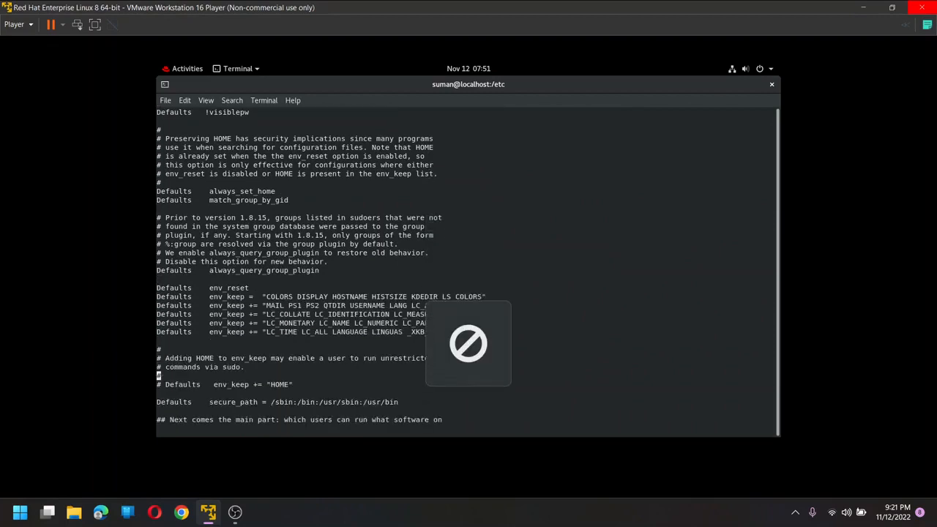
scroll("down", 3)
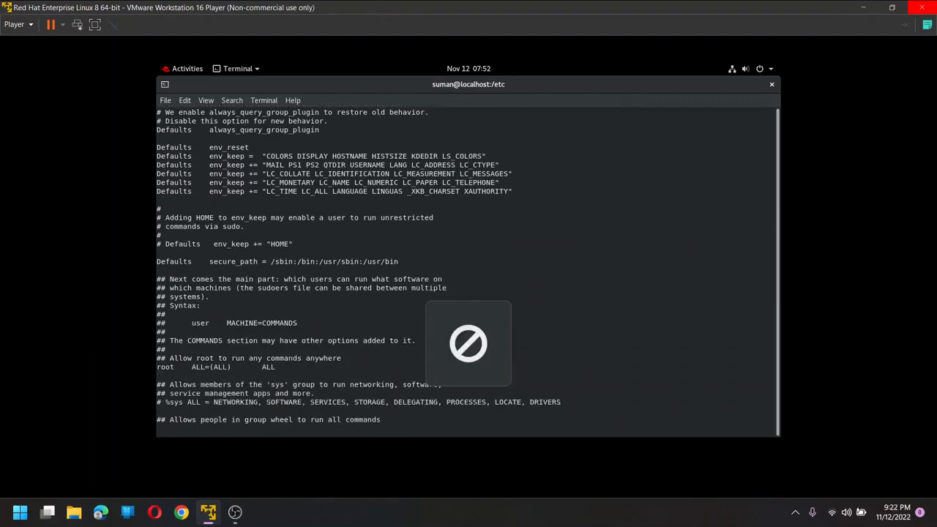
Step: Insert the line 'suman ALL=(ALL) ALL' below root's entry
key("i")
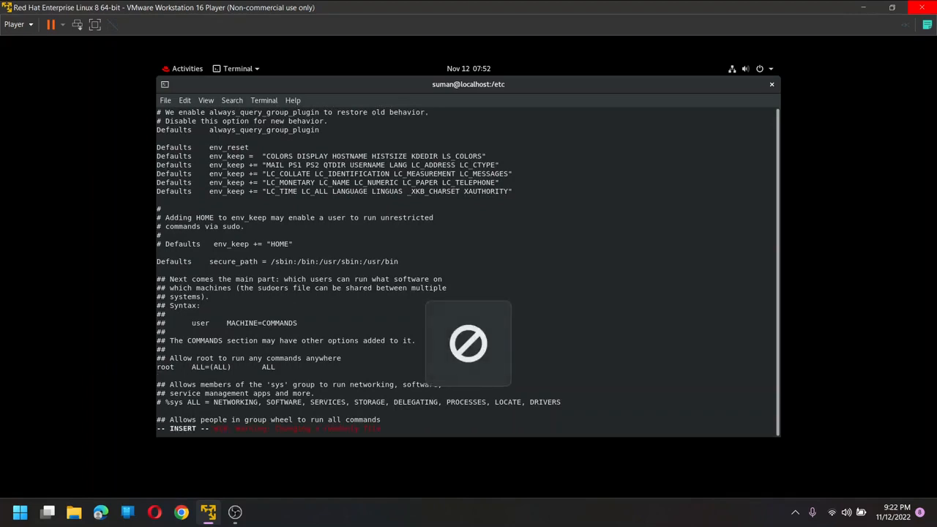
type("suman")
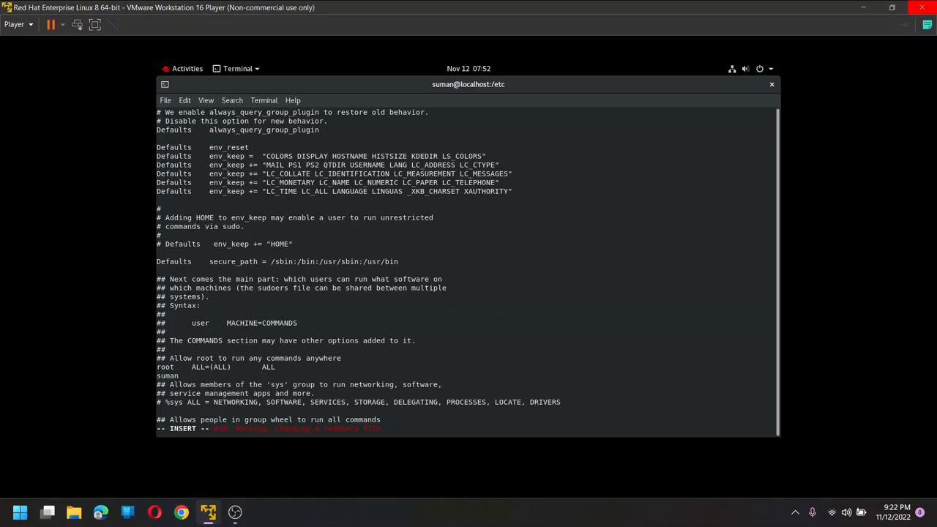
type("ALL")
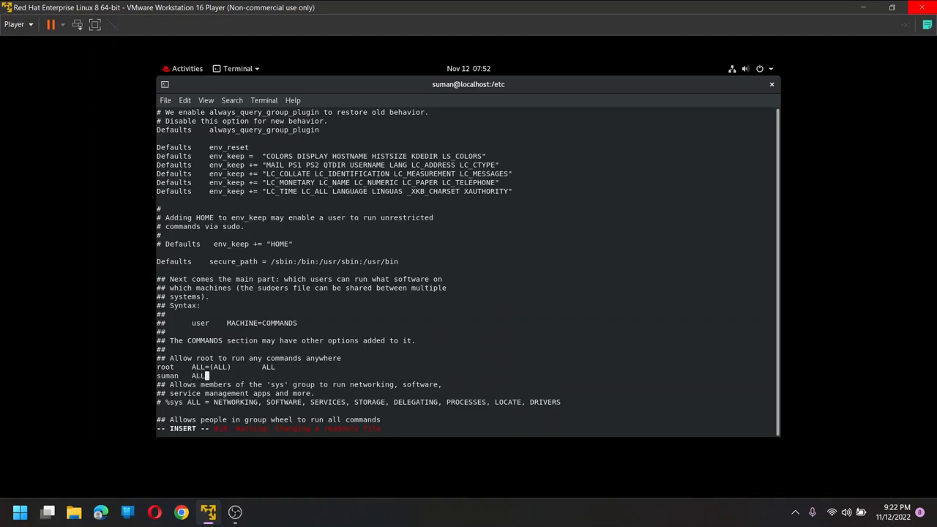
type("=(ALL")
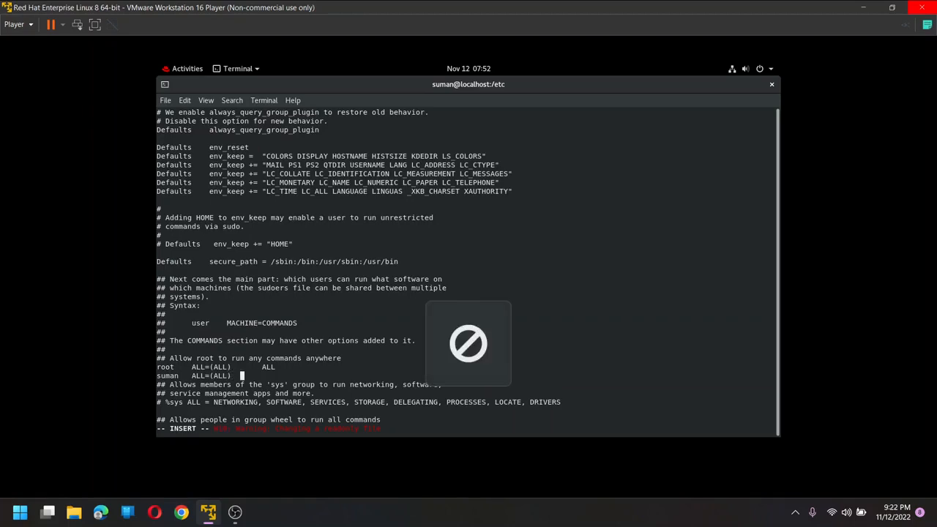
type("ALL")
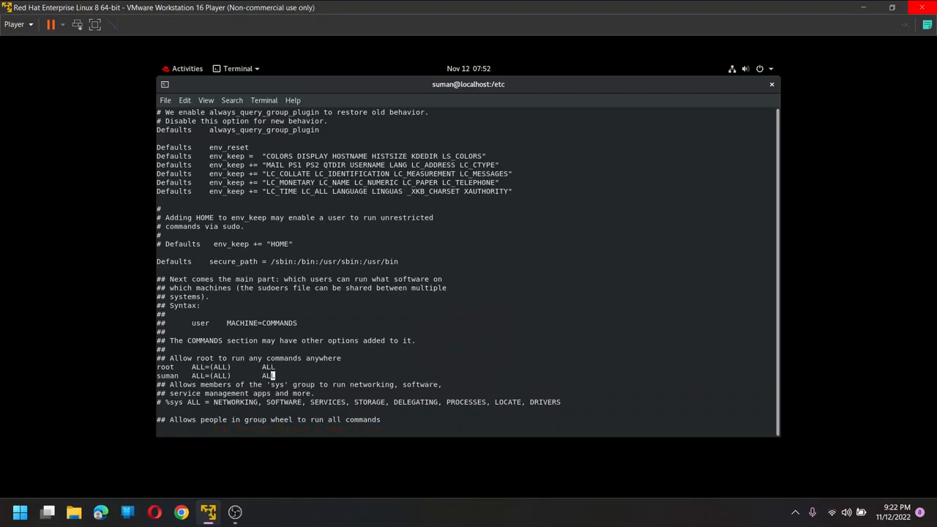
Step: Attempt :w twice, hitting the E45 read-only error
type(":w")
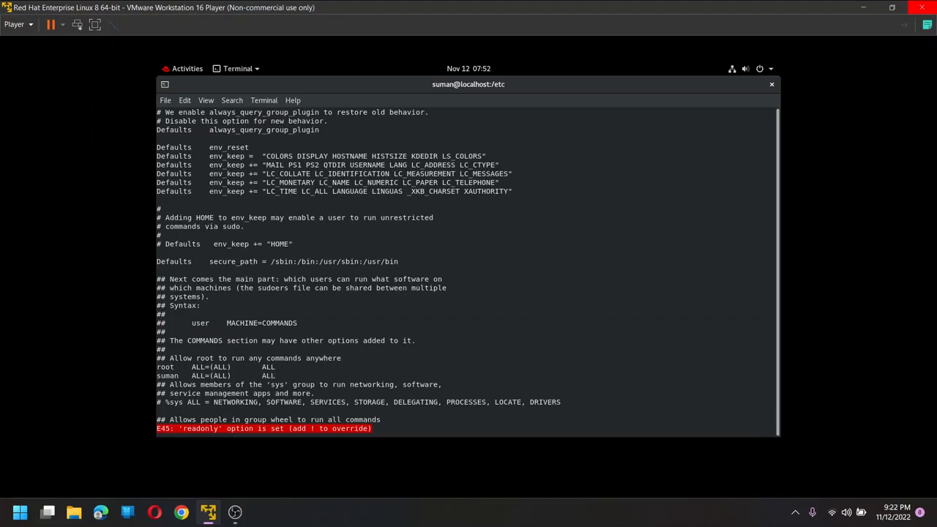
type(":w")
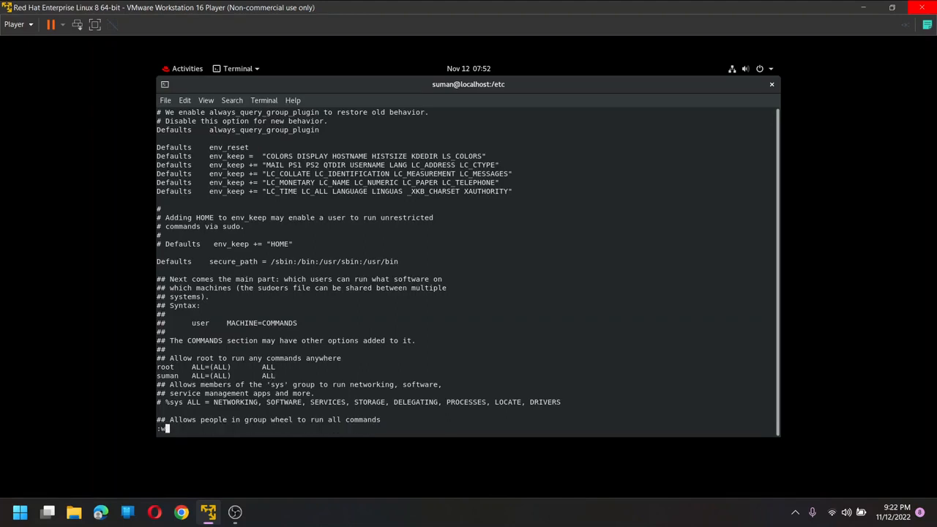